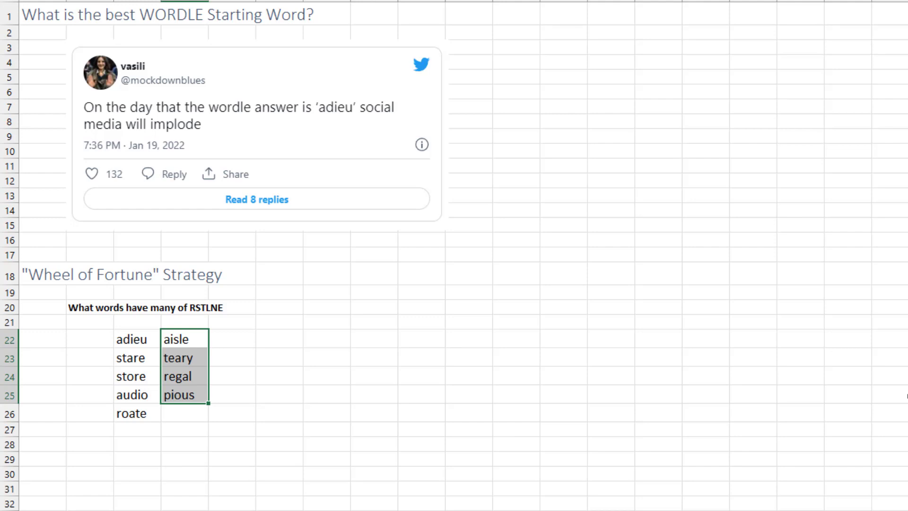
{"action": "mouse_move", "coordinate": [411, 177]}
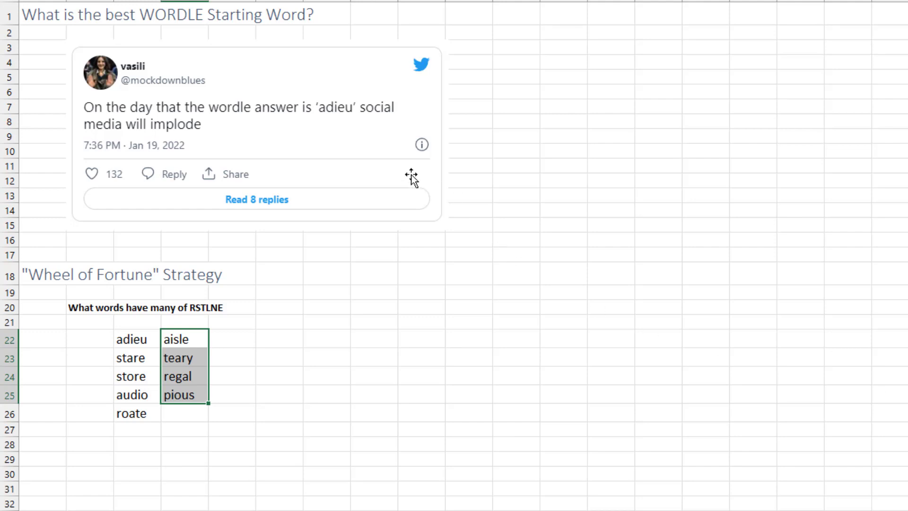
{"action": "mouse_move", "coordinate": [351, 124]}
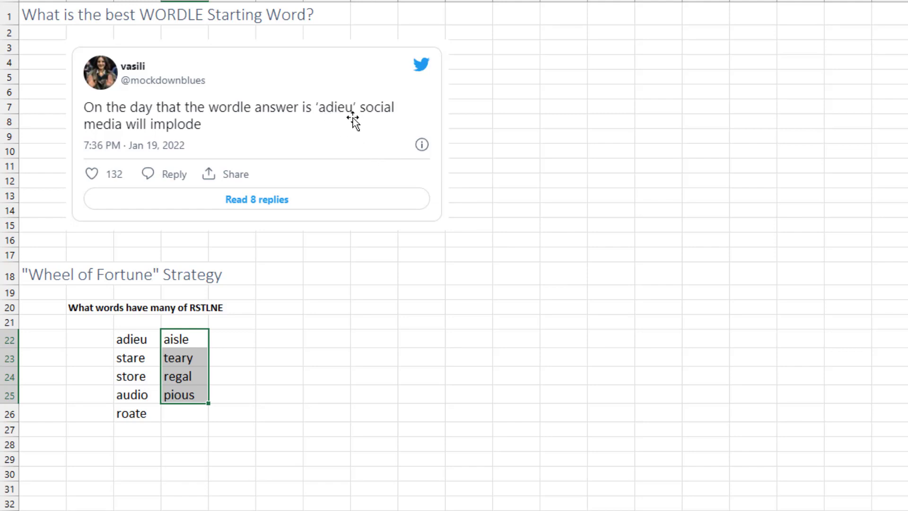
{"action": "mouse_move", "coordinate": [355, 144]}
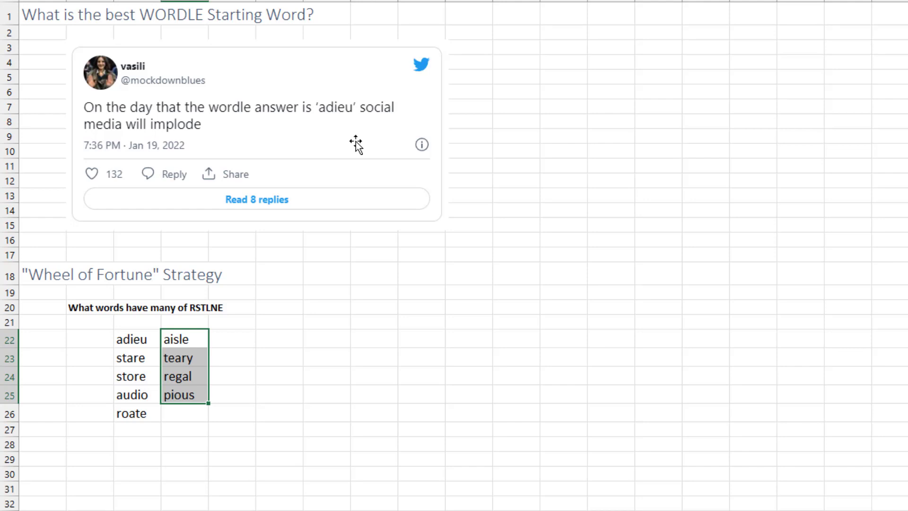
{"action": "mouse_move", "coordinate": [360, 146]}
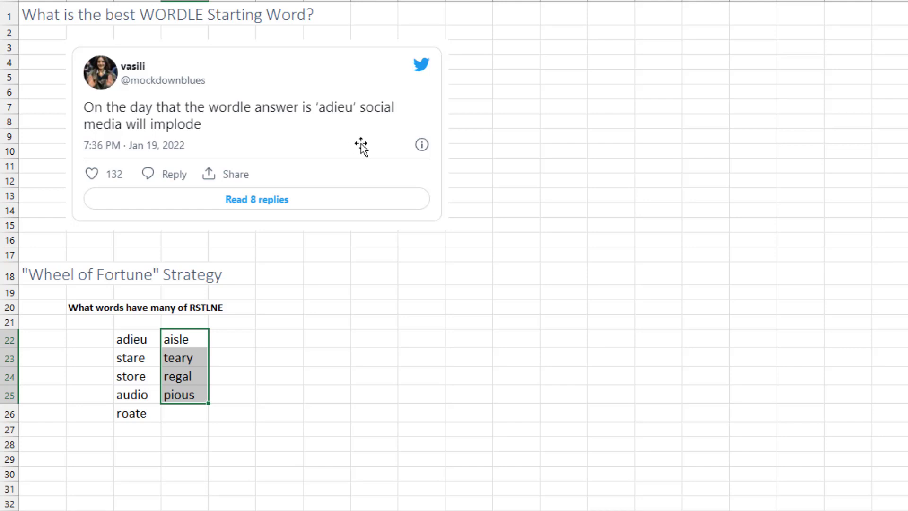
{"action": "mouse_move", "coordinate": [367, 169]}
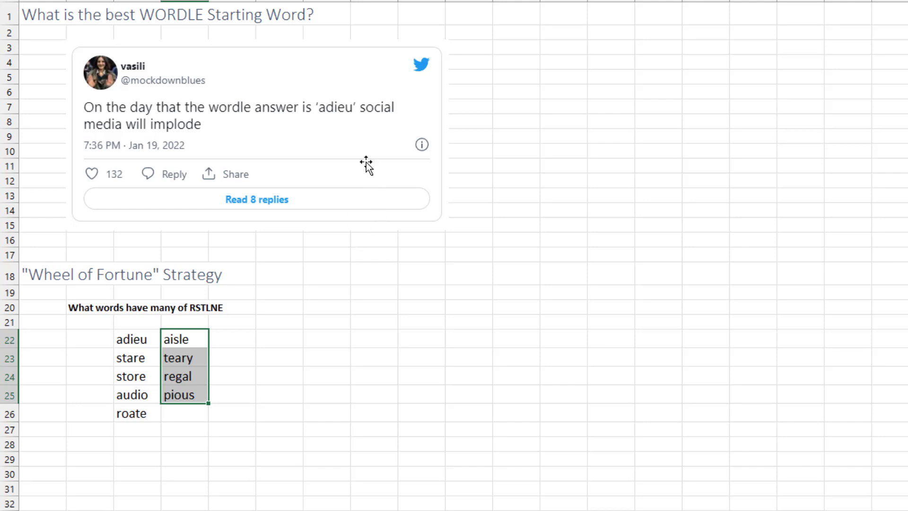
{"action": "mouse_move", "coordinate": [146, 416]}
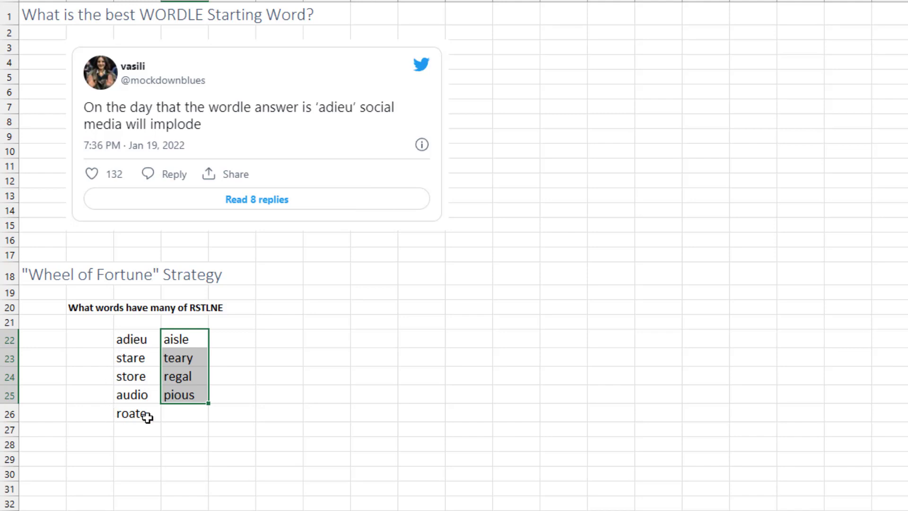
{"action": "mouse_move", "coordinate": [283, 331]}
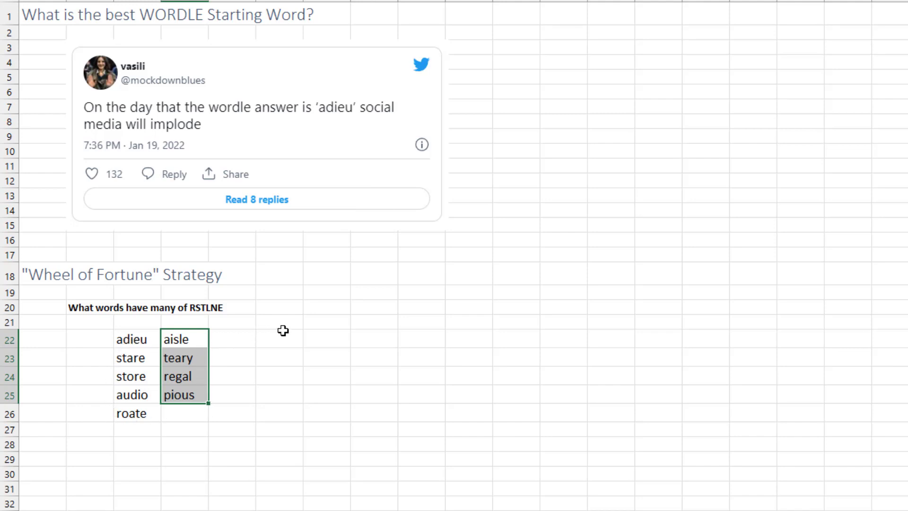
{"action": "mouse_move", "coordinate": [293, 328]}
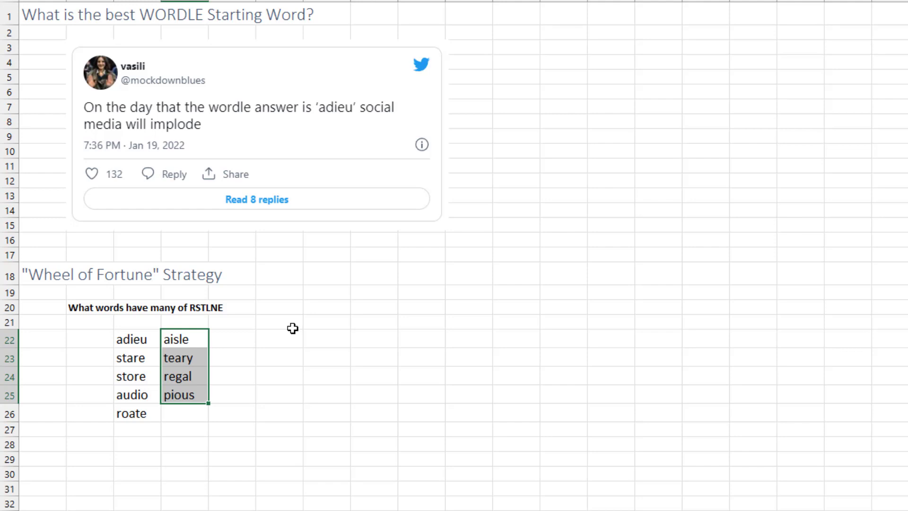
{"action": "mouse_move", "coordinate": [413, 346]}
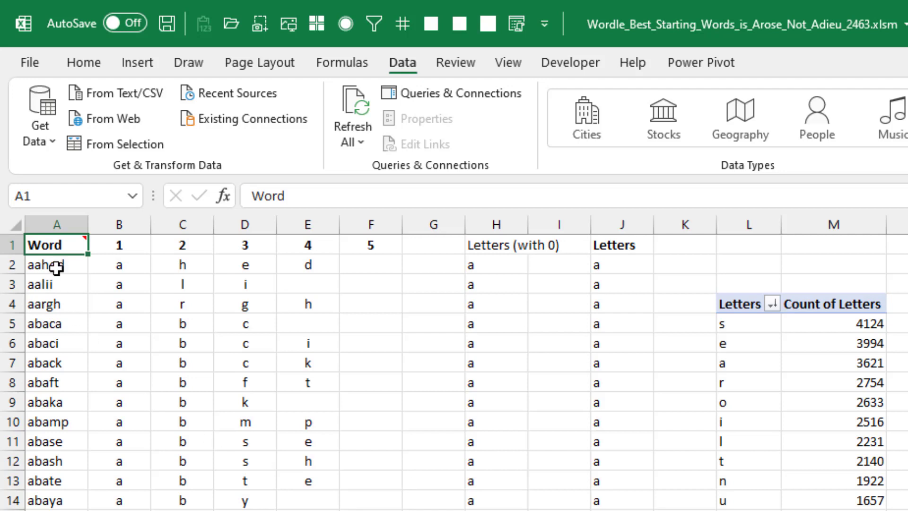
{"action": "mouse_move", "coordinate": [91, 413]}
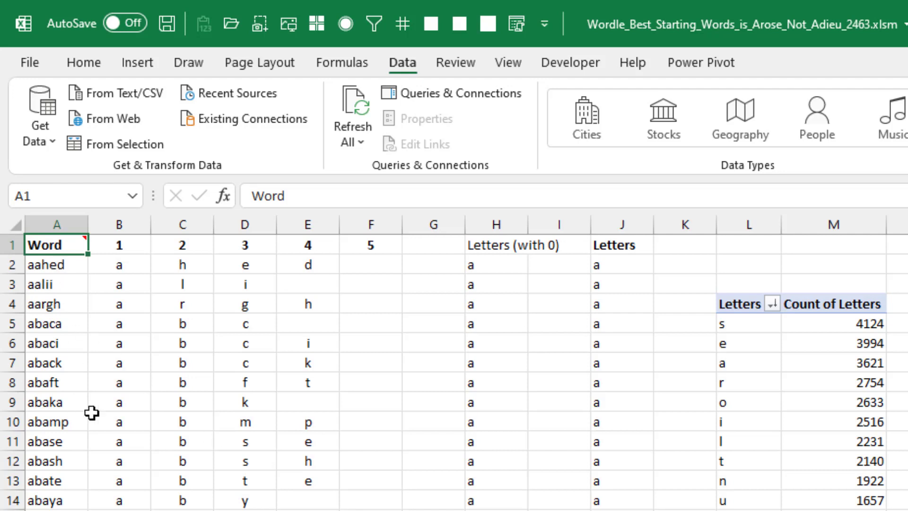
{"action": "mouse_move", "coordinate": [415, 293]}
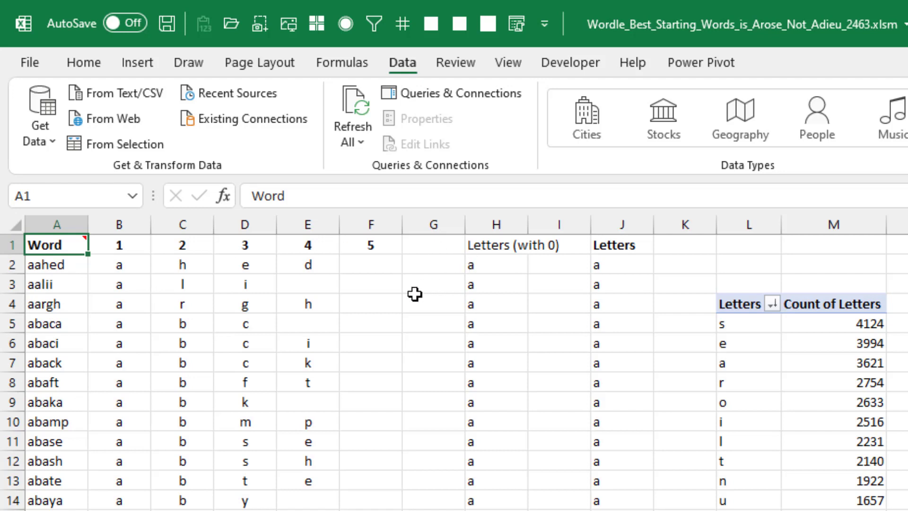
{"action": "mouse_move", "coordinate": [363, 294]}
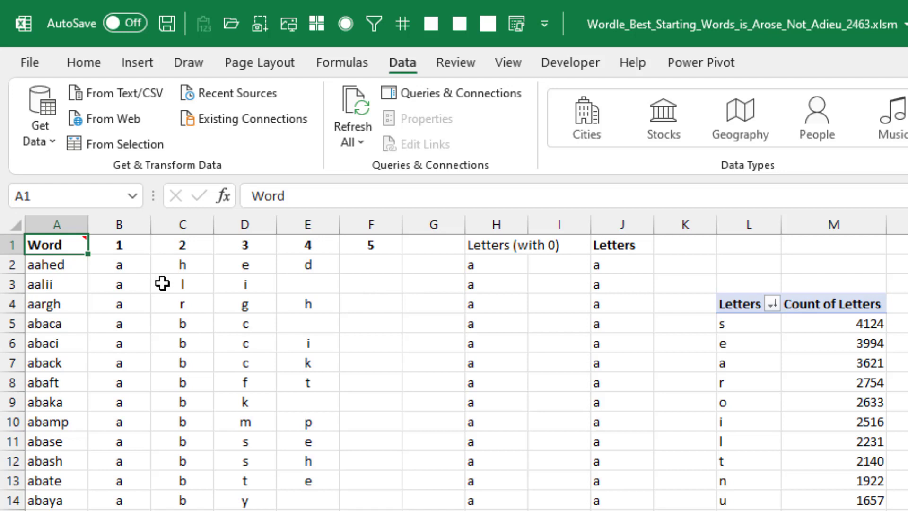
{"action": "mouse_move", "coordinate": [745, 334]}
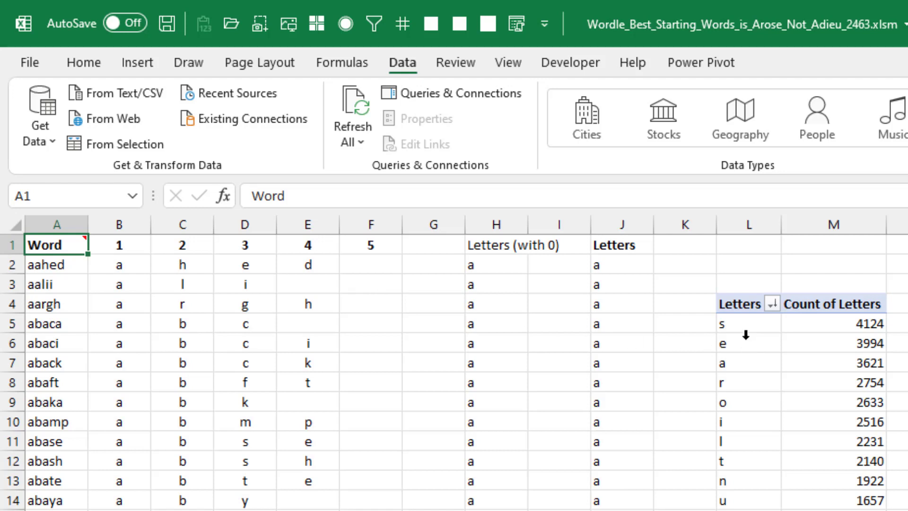
{"action": "mouse_move", "coordinate": [836, 474]}
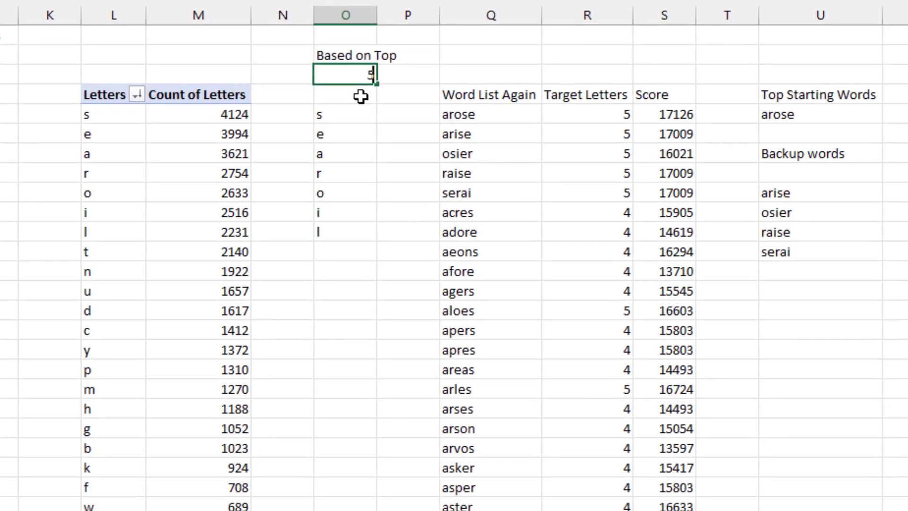
Change the Based on Top count in O2 from 5 to 6, giving target letters s, e, a, r, o, i.
{"action": "key", "text": "Return"}
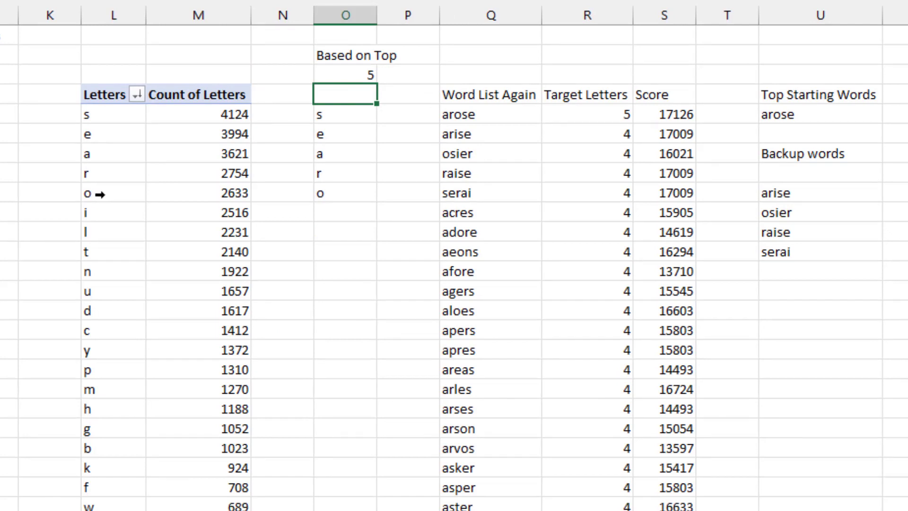
{"action": "mouse_move", "coordinate": [107, 193]}
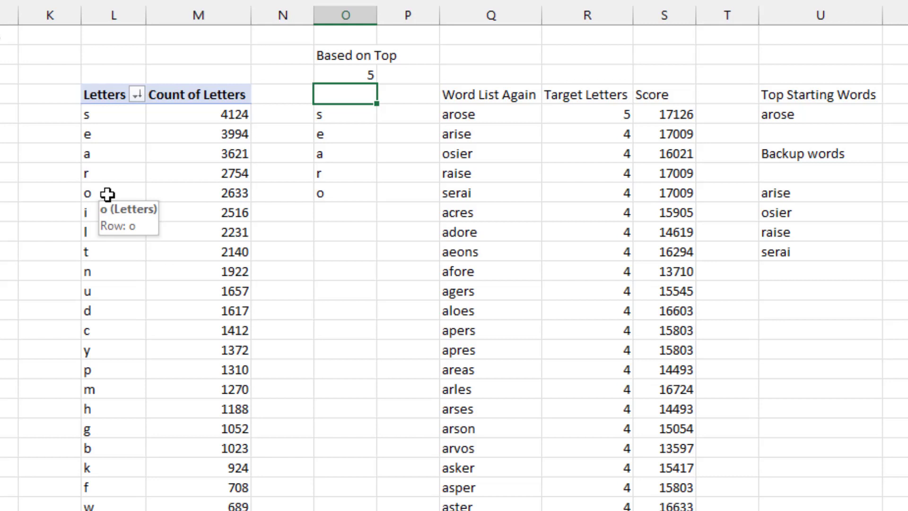
{"action": "mouse_move", "coordinate": [497, 115]}
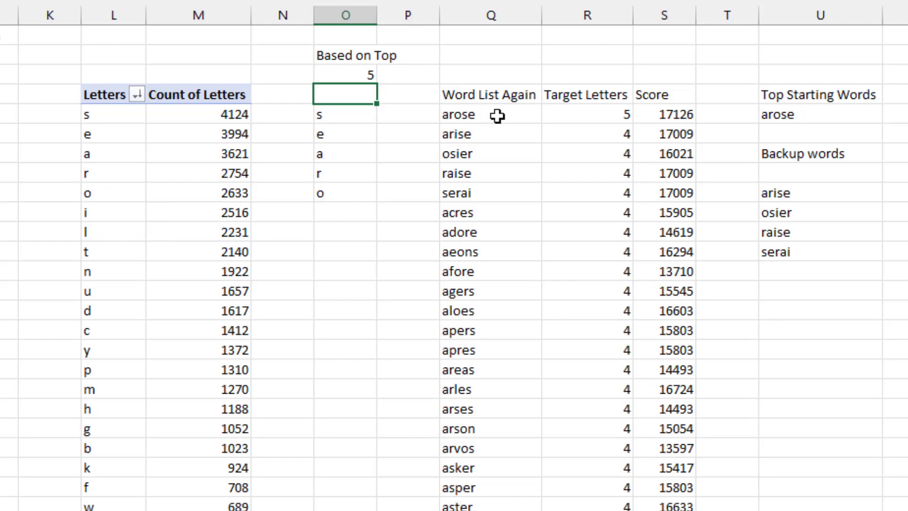
{"action": "mouse_move", "coordinate": [341, 148]}
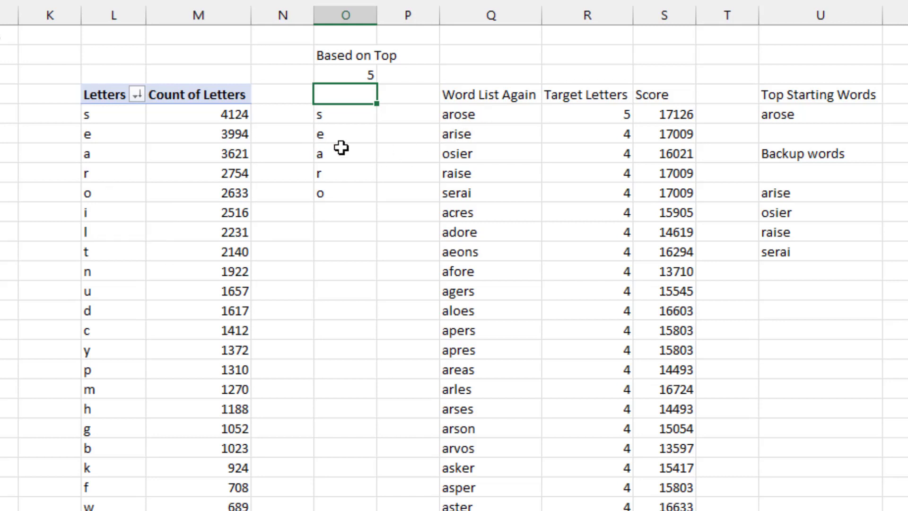
{"action": "left_click", "coordinate": [345, 74]}
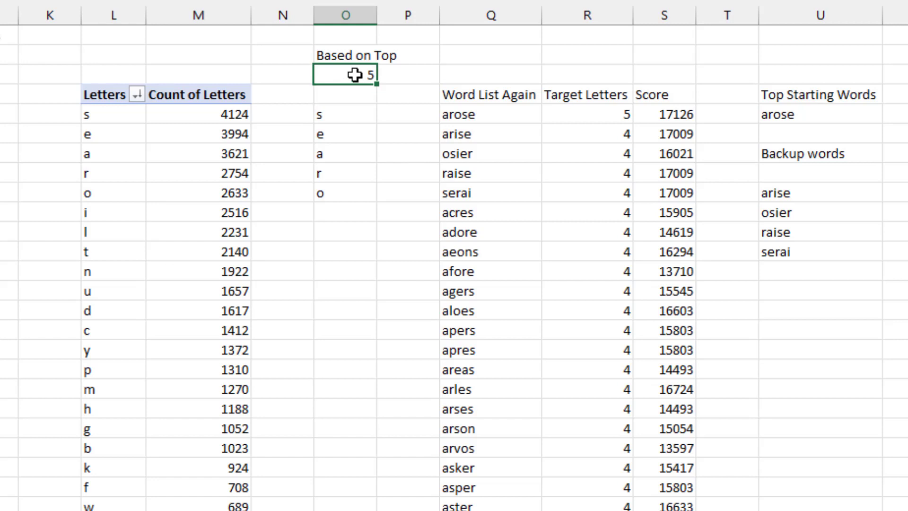
{"action": "type", "text": "6"}
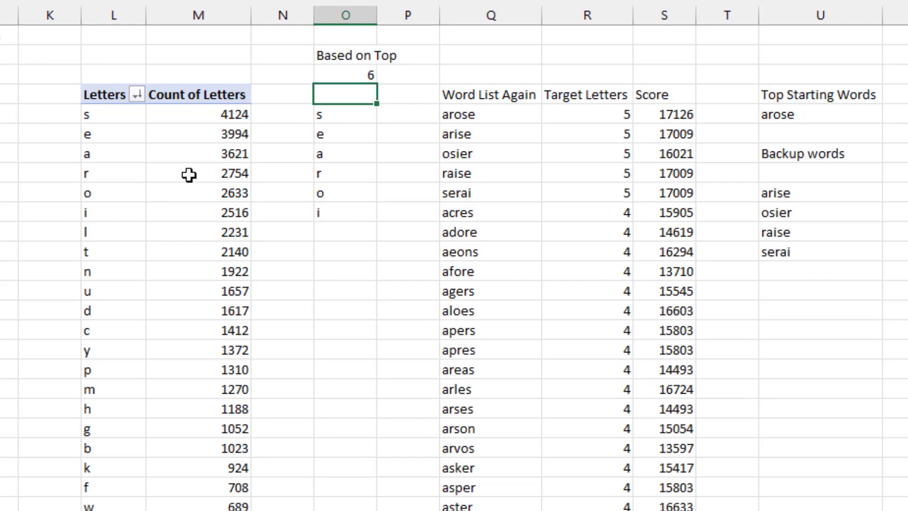
{"action": "mouse_move", "coordinate": [511, 207]}
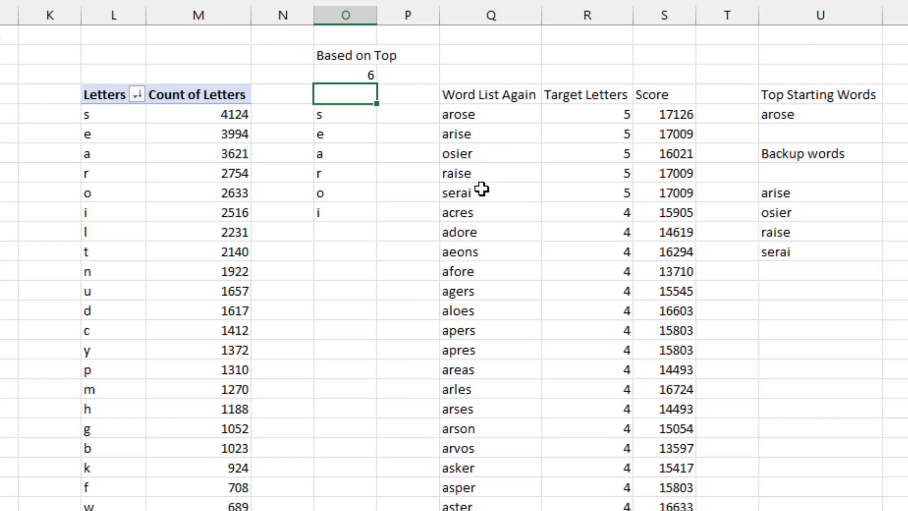
{"action": "mouse_move", "coordinate": [491, 180]}
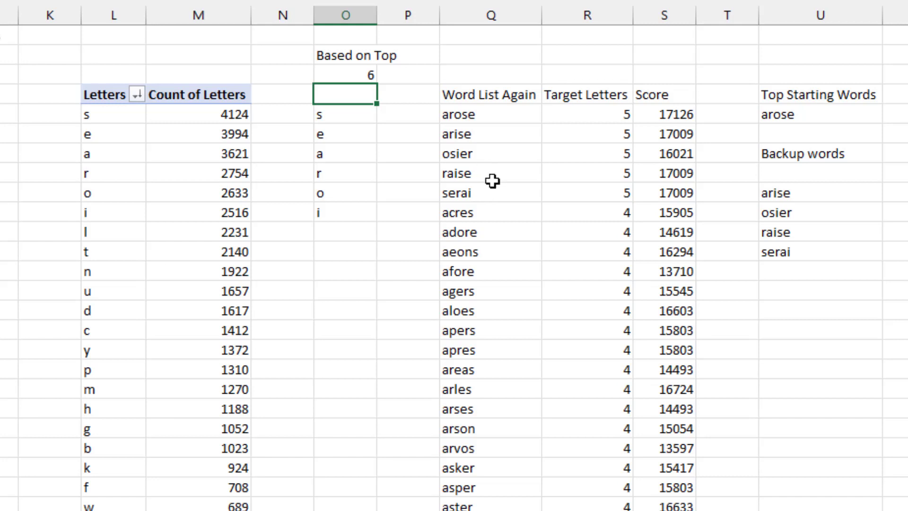
{"action": "mouse_move", "coordinate": [484, 224]}
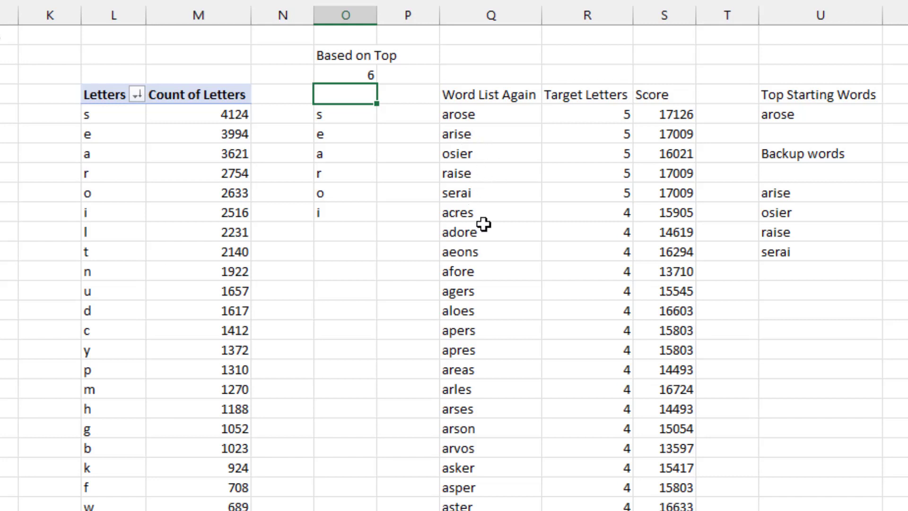
{"action": "mouse_move", "coordinate": [482, 219]}
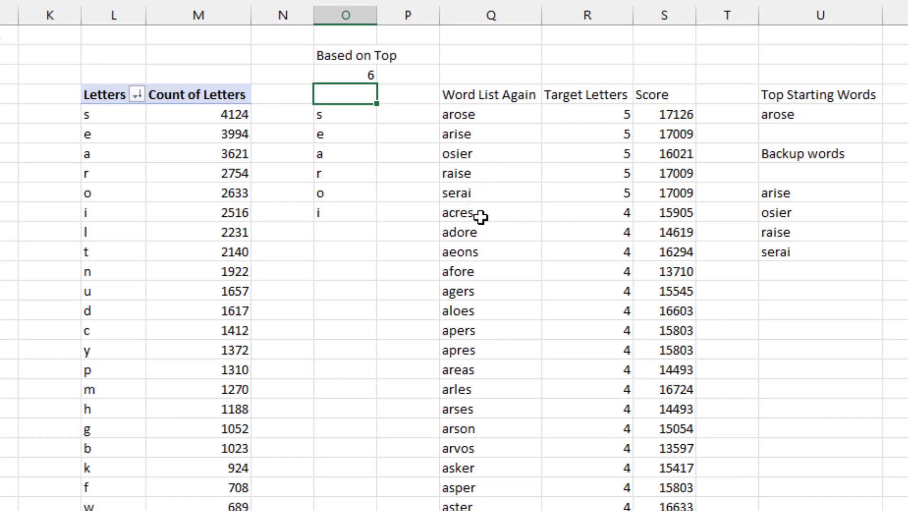
{"action": "mouse_move", "coordinate": [607, 359]}
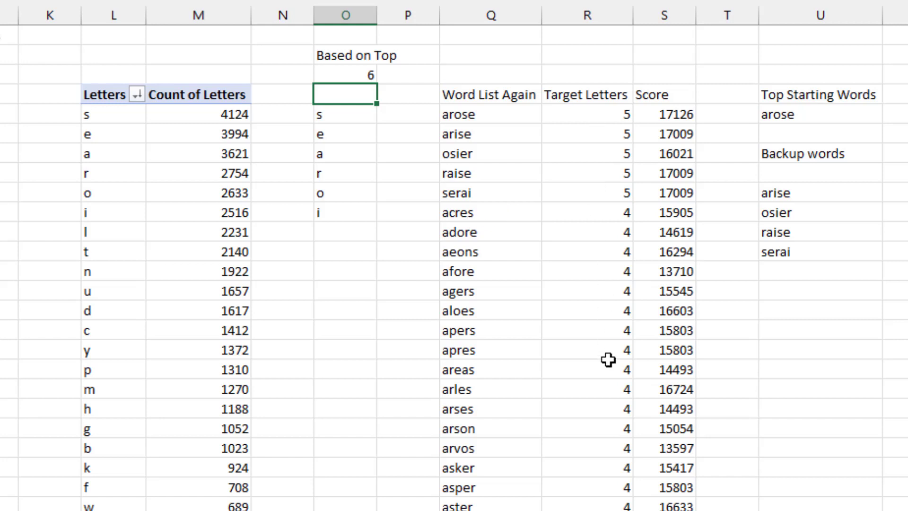
{"action": "mouse_move", "coordinate": [612, 117]}
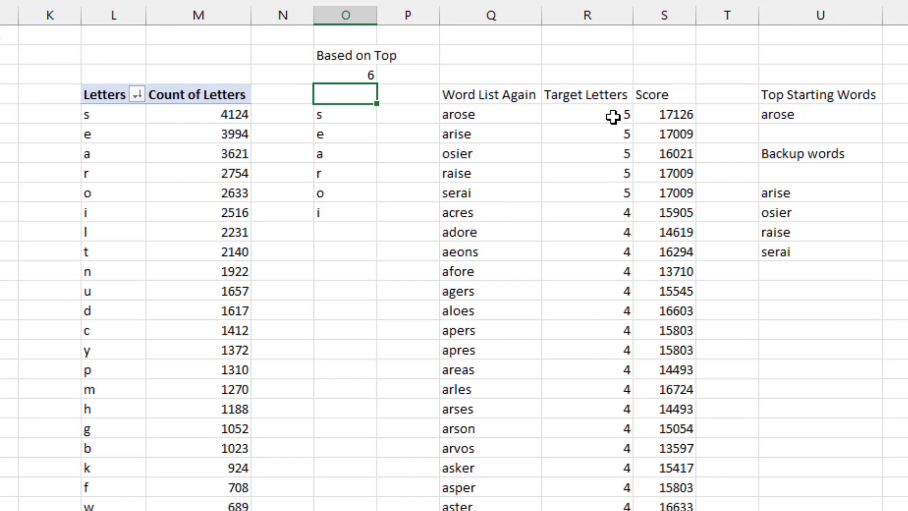
{"action": "mouse_move", "coordinate": [666, 114]}
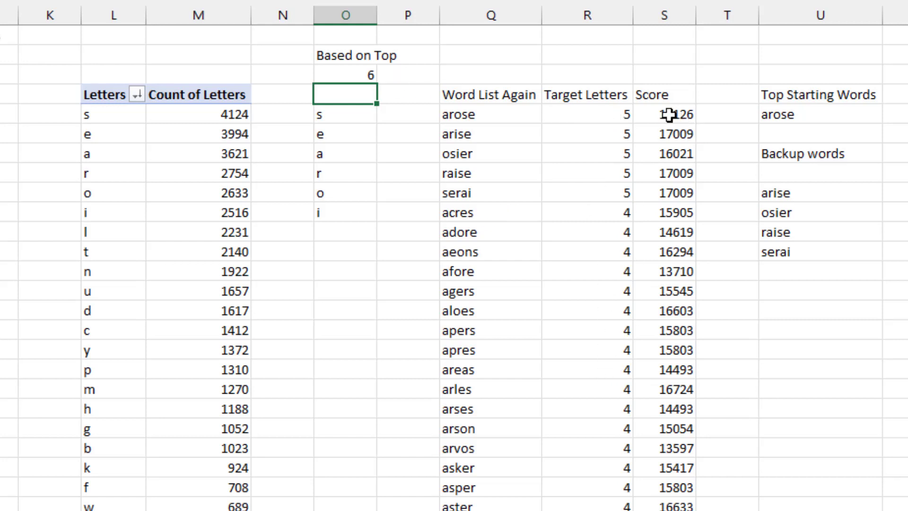
{"action": "left_click", "coordinate": [663, 193]}
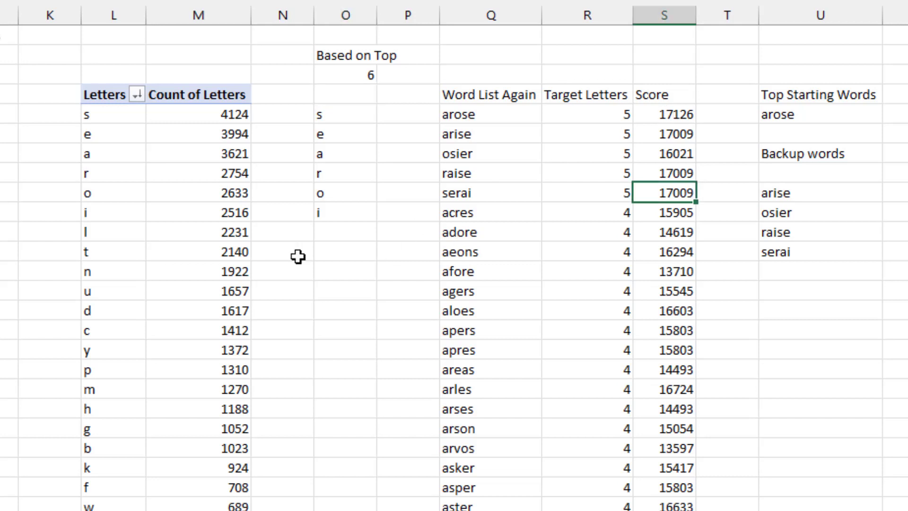
{"action": "mouse_move", "coordinate": [234, 113]}
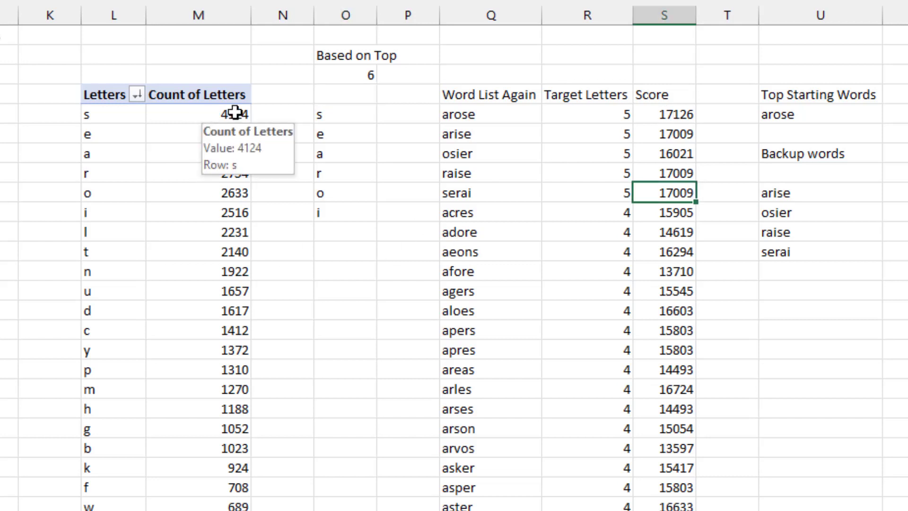
{"action": "mouse_move", "coordinate": [289, 301]}
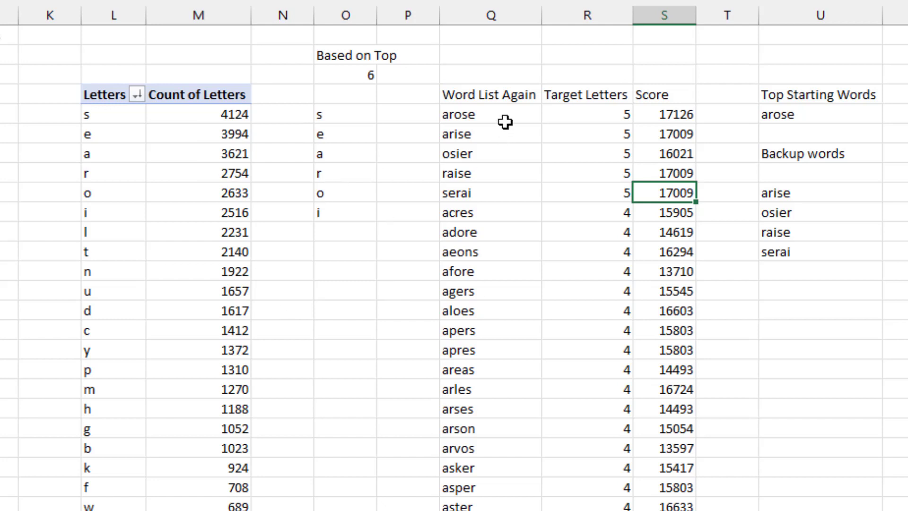
{"action": "mouse_move", "coordinate": [225, 113]}
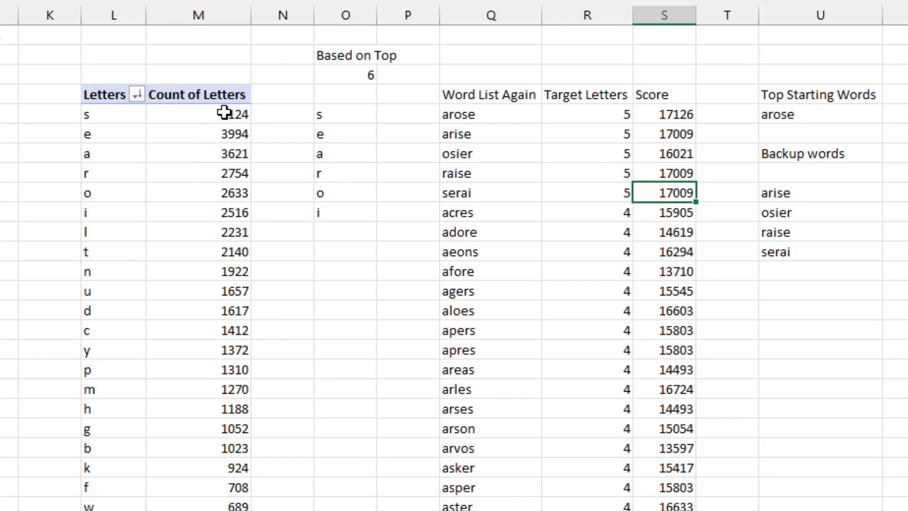
{"action": "mouse_move", "coordinate": [264, 111]}
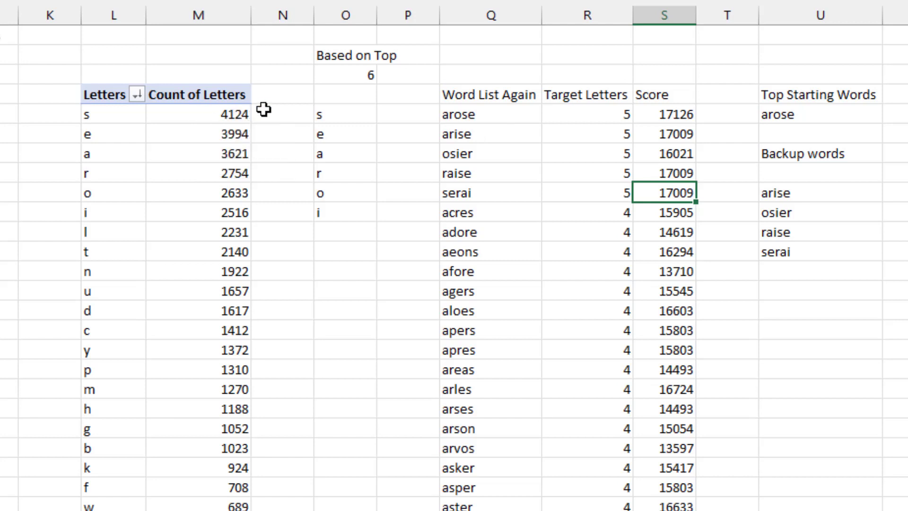
{"action": "mouse_move", "coordinate": [280, 465]}
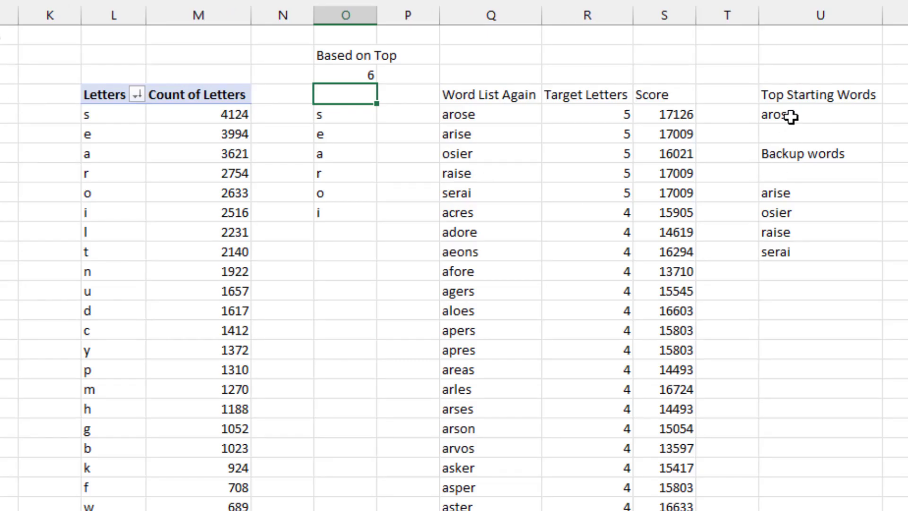
{"action": "mouse_move", "coordinate": [790, 266]}
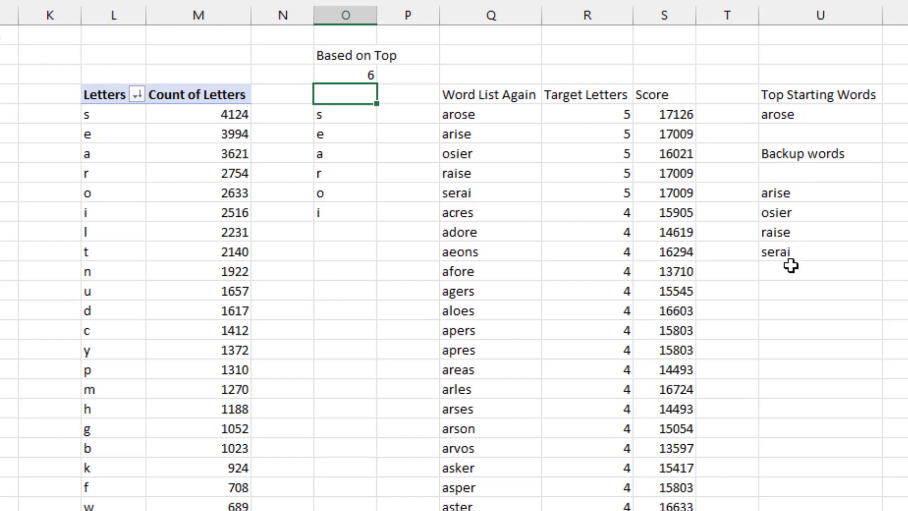
{"action": "mouse_move", "coordinate": [809, 116]}
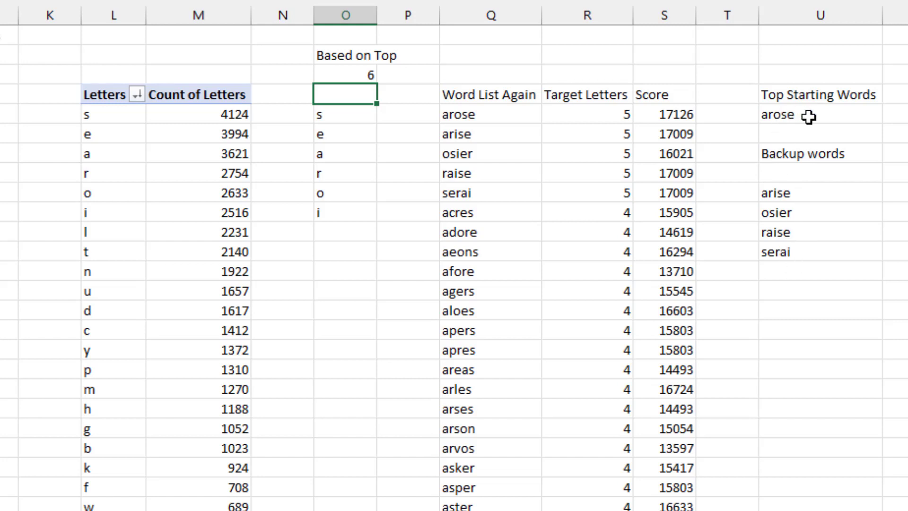
{"action": "mouse_move", "coordinate": [806, 114]}
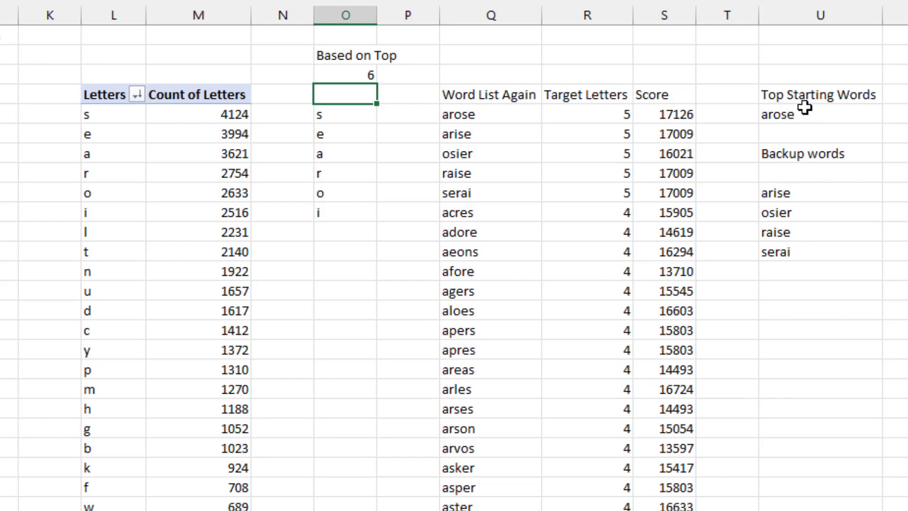
{"action": "mouse_move", "coordinate": [813, 138]}
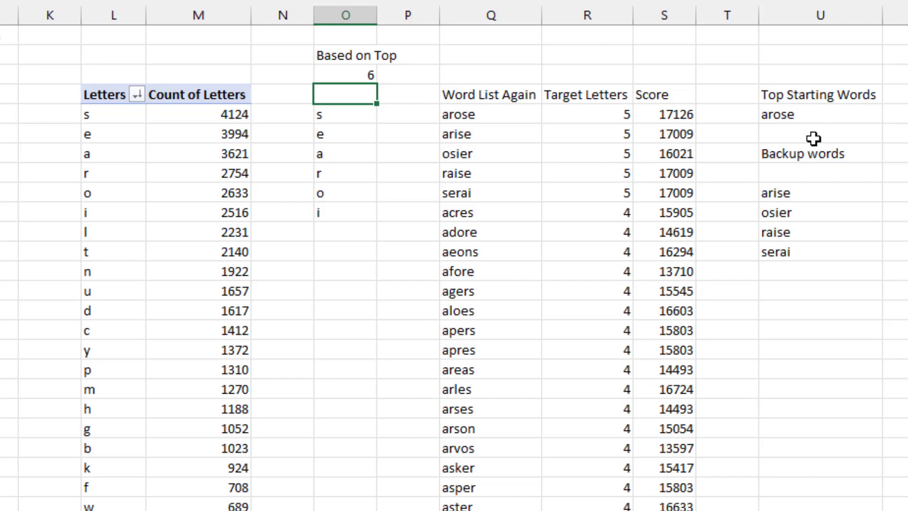
{"action": "mouse_move", "coordinate": [809, 195]}
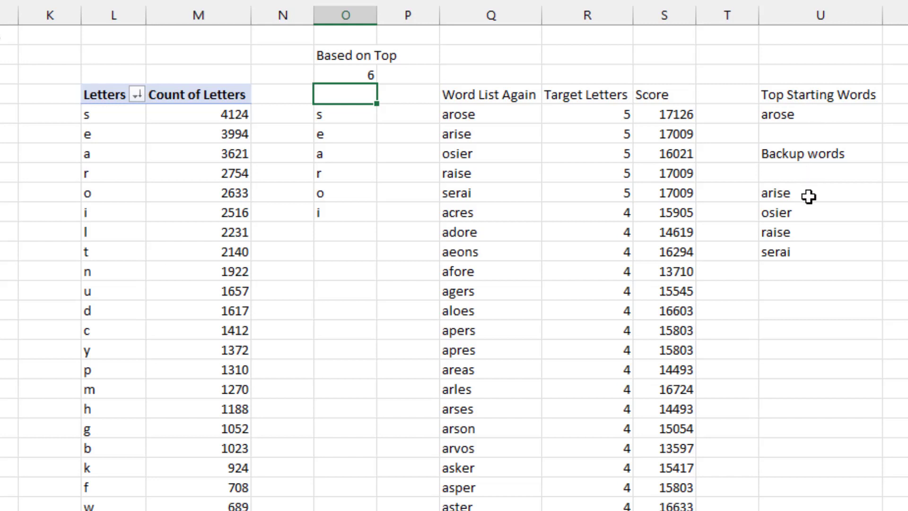
{"action": "mouse_move", "coordinate": [843, 312]}
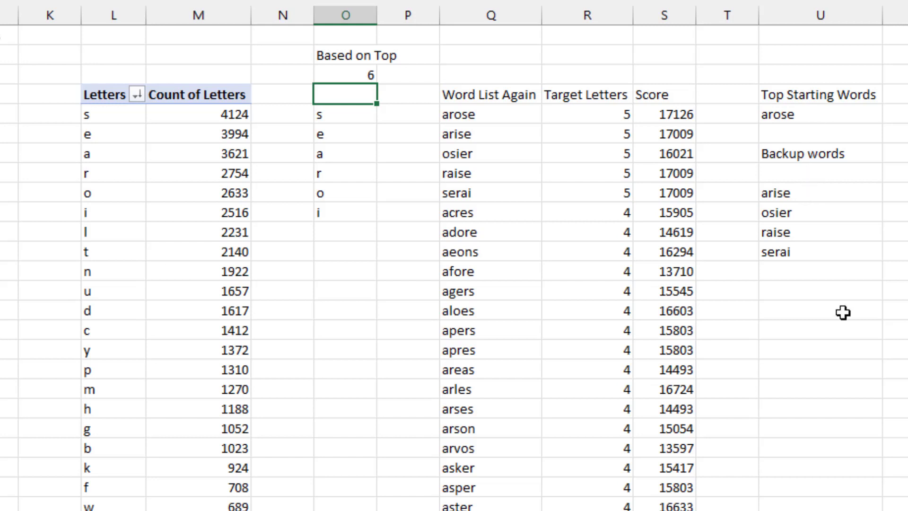
{"action": "mouse_move", "coordinate": [793, 127]}
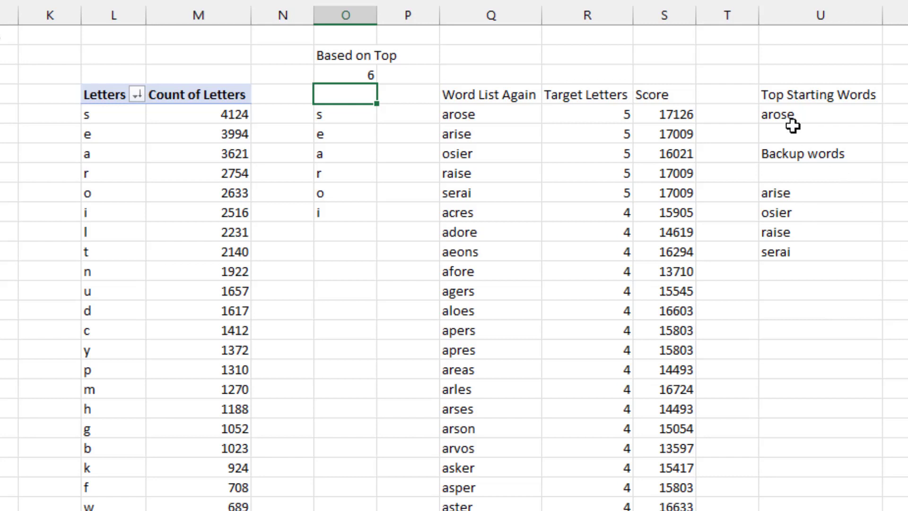
{"action": "scroll", "scroll_direction": "right", "scroll_amount": 3}
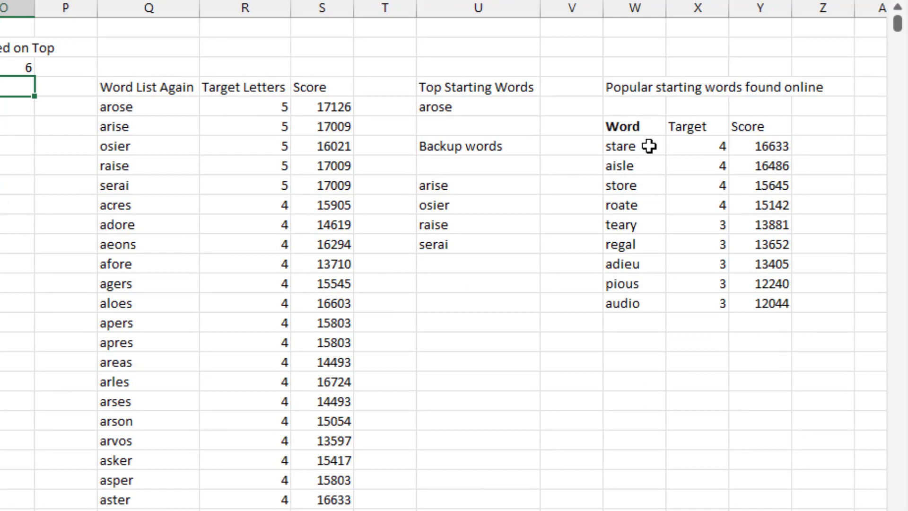
{"action": "mouse_move", "coordinate": [641, 182]}
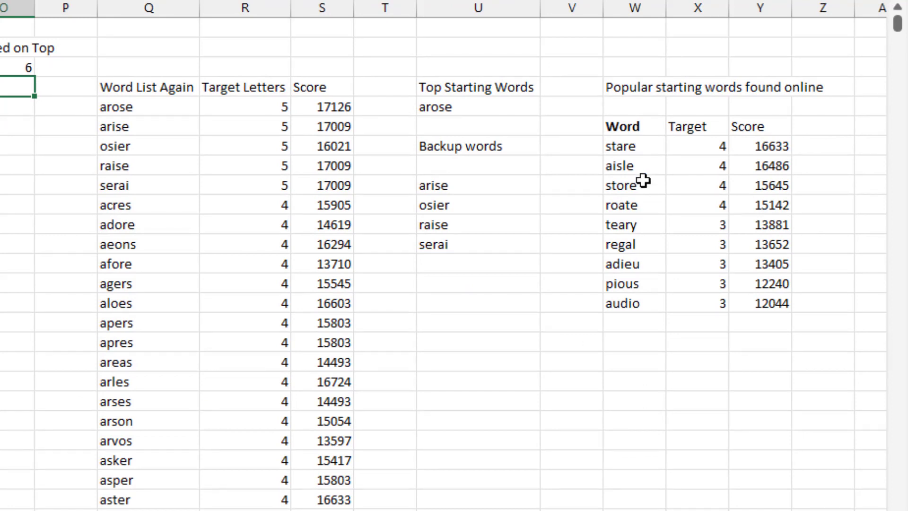
{"action": "mouse_move", "coordinate": [644, 264]}
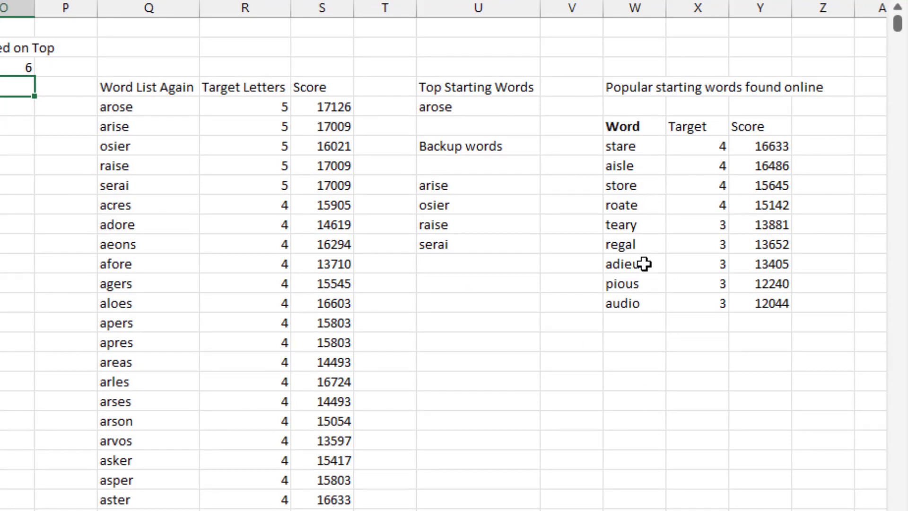
{"action": "mouse_move", "coordinate": [621, 274]}
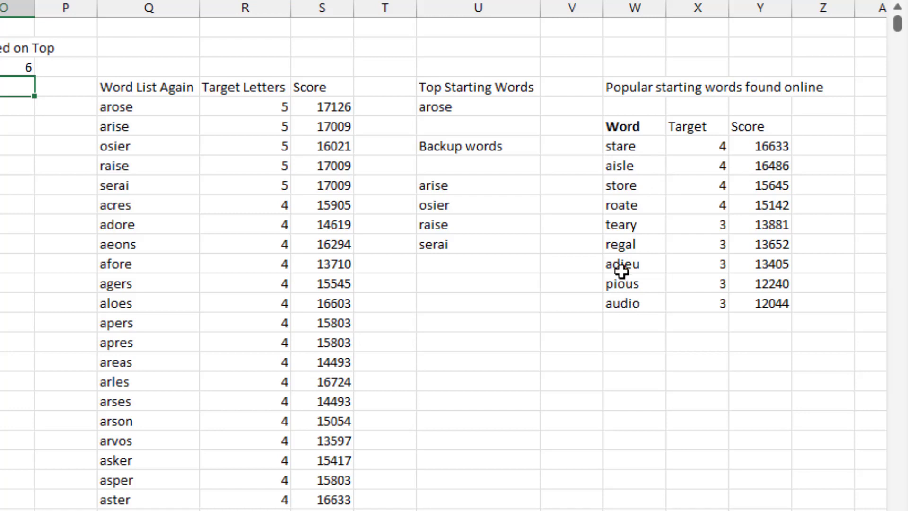
{"action": "mouse_move", "coordinate": [636, 302]}
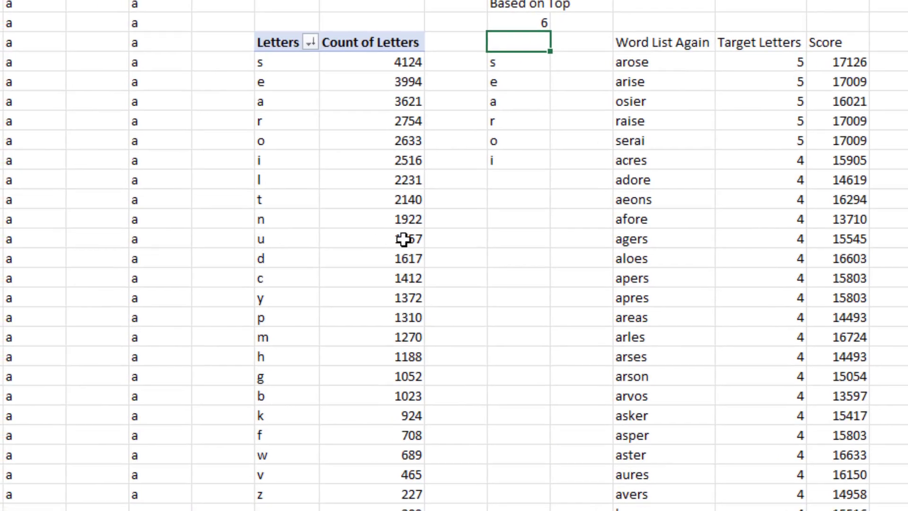
{"action": "mouse_move", "coordinate": [411, 238]}
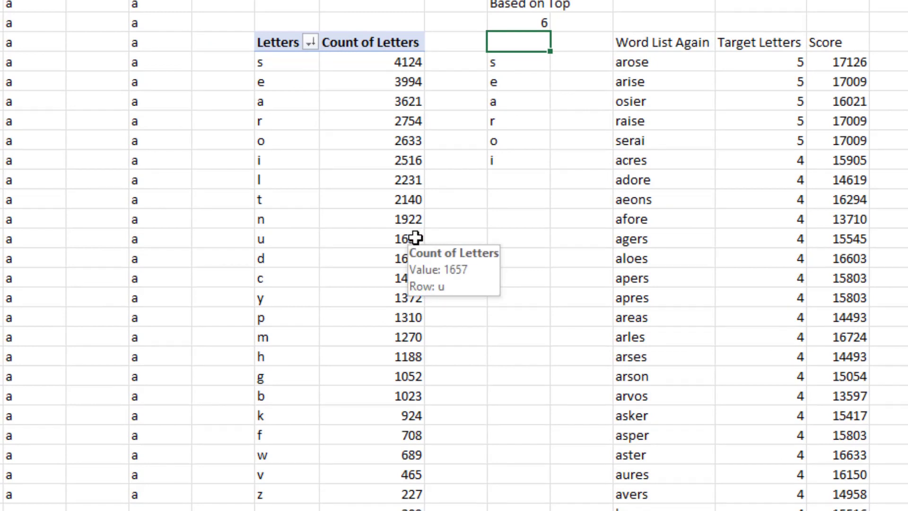
{"action": "mouse_move", "coordinate": [416, 150]}
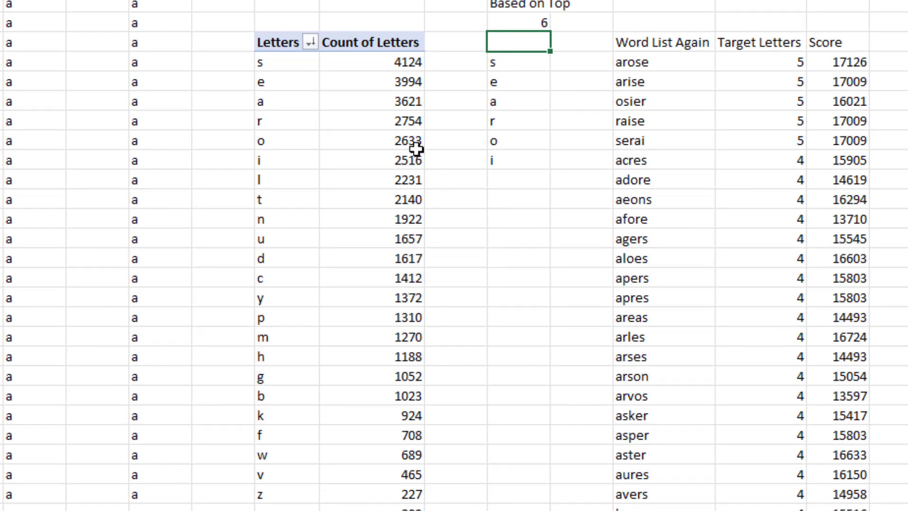
{"action": "scroll", "scroll_direction": "left", "scroll_amount": 3}
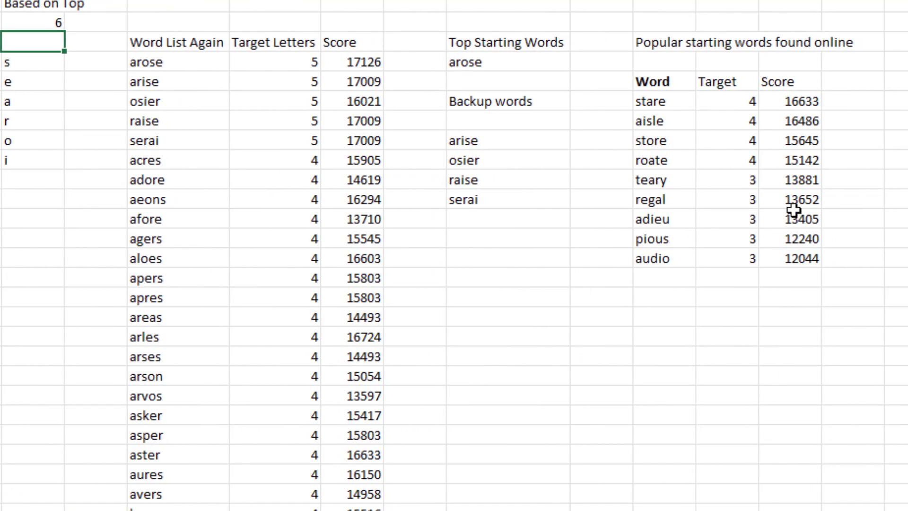
{"action": "mouse_move", "coordinate": [681, 224]}
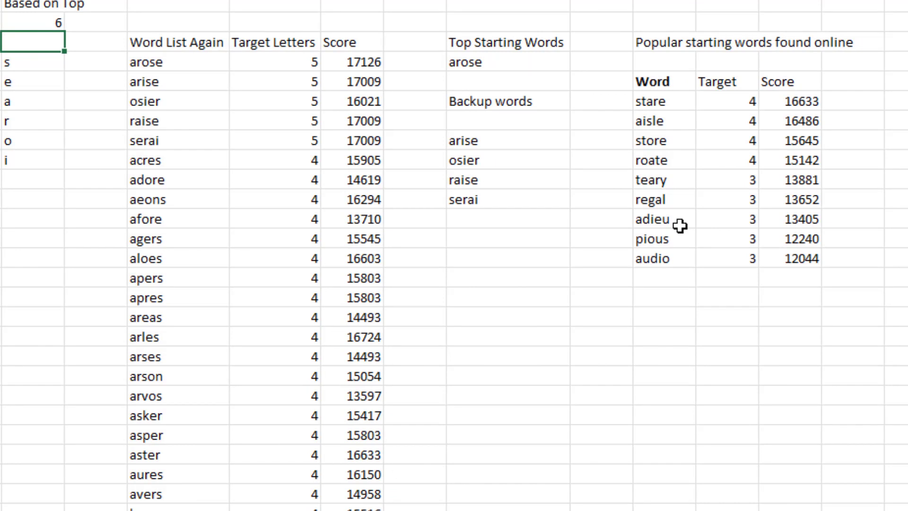
{"action": "mouse_move", "coordinate": [515, 59]}
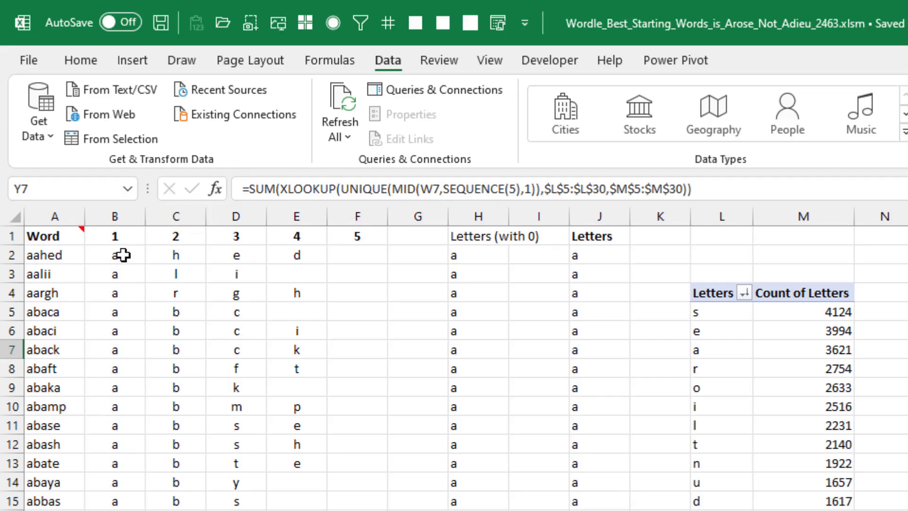
Open Function Arguments for B2's UNIQUE(MID) formula splitting 'aahed' into a, h, e, d.
{"action": "left_click", "coordinate": [114, 255]}
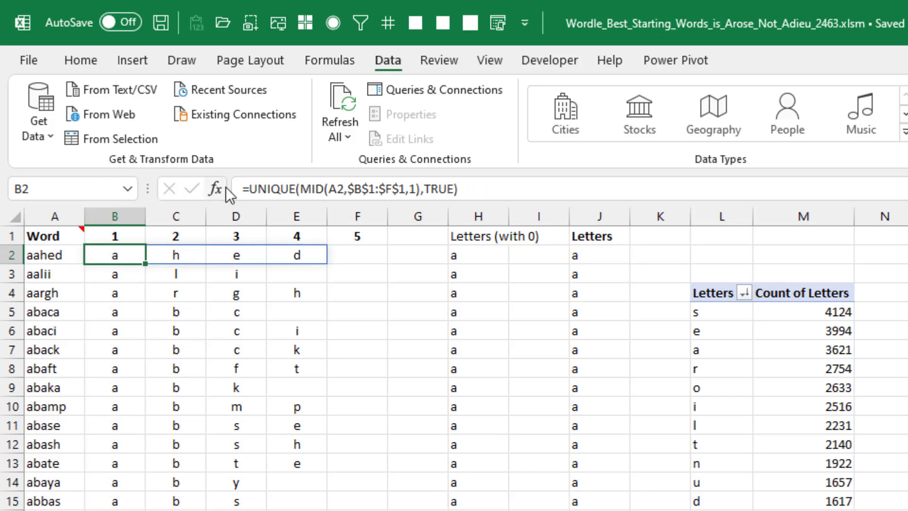
{"action": "left_click", "coordinate": [215, 188]}
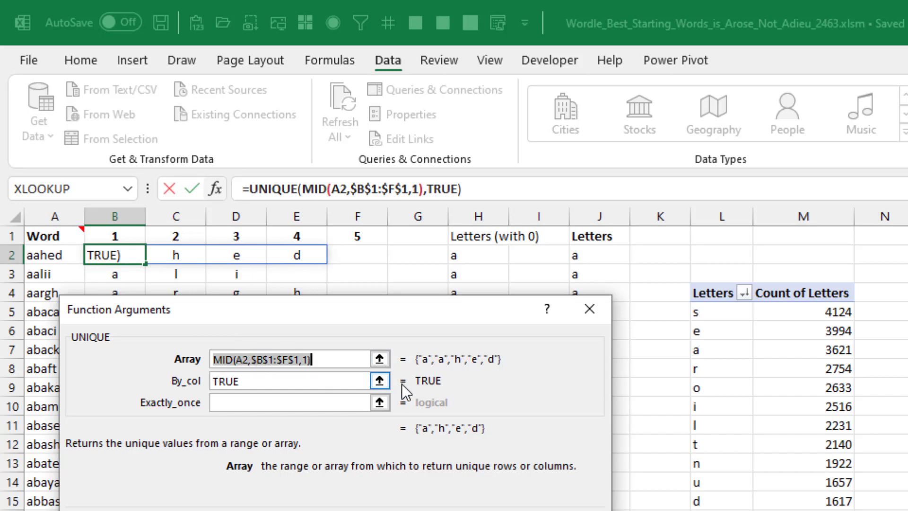
{"action": "mouse_move", "coordinate": [514, 375]}
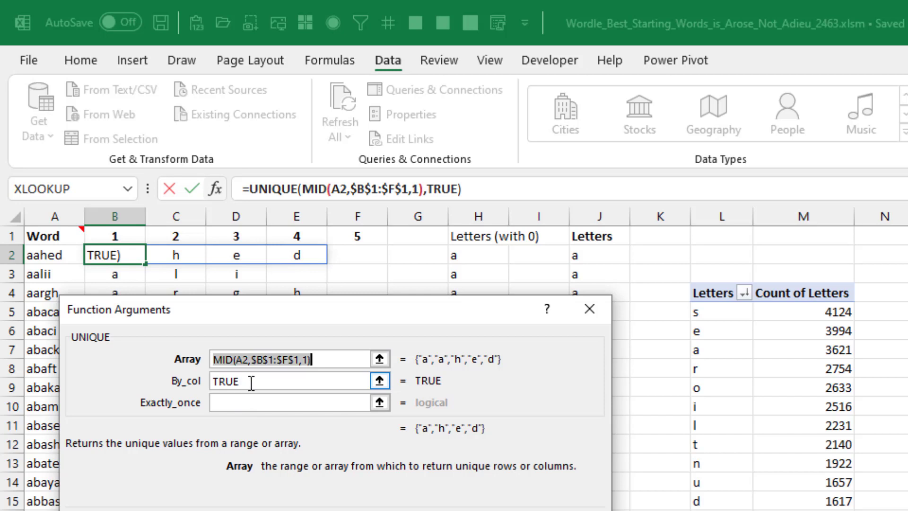
{"action": "mouse_move", "coordinate": [443, 370]}
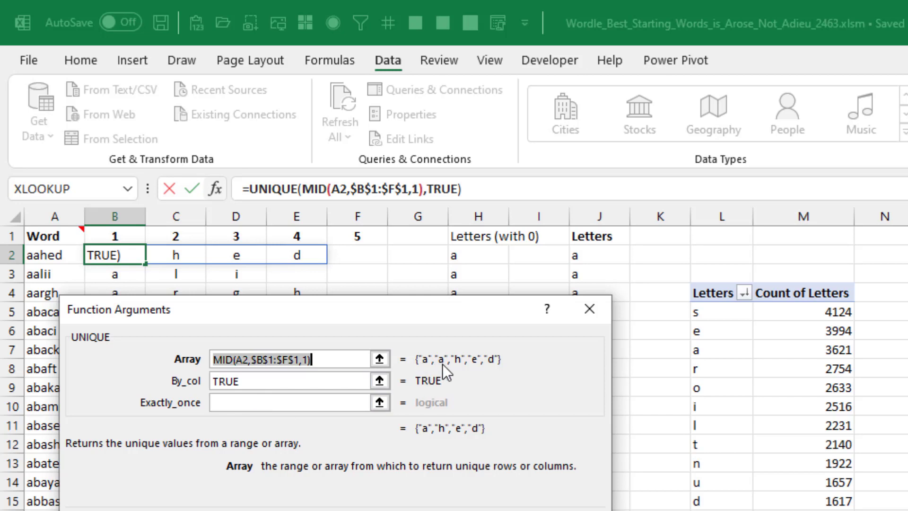
{"action": "mouse_move", "coordinate": [437, 440]}
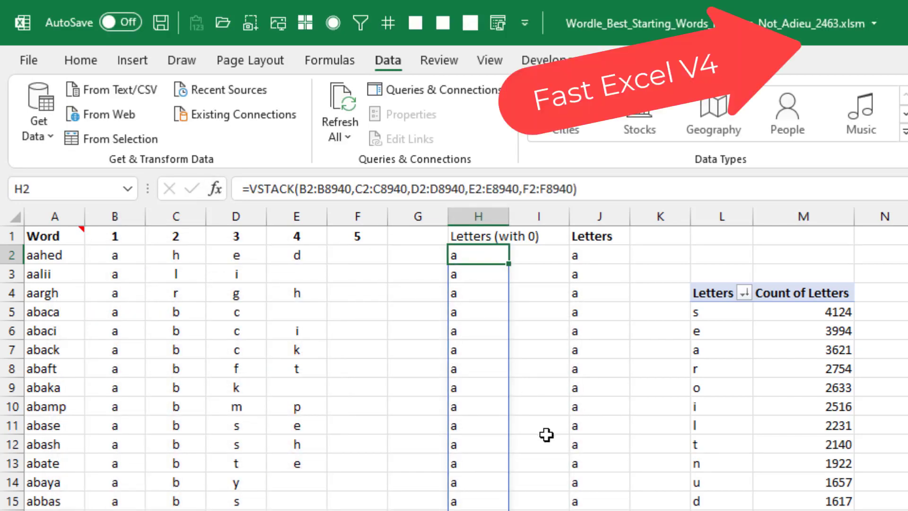
{"action": "mouse_move", "coordinate": [586, 254]}
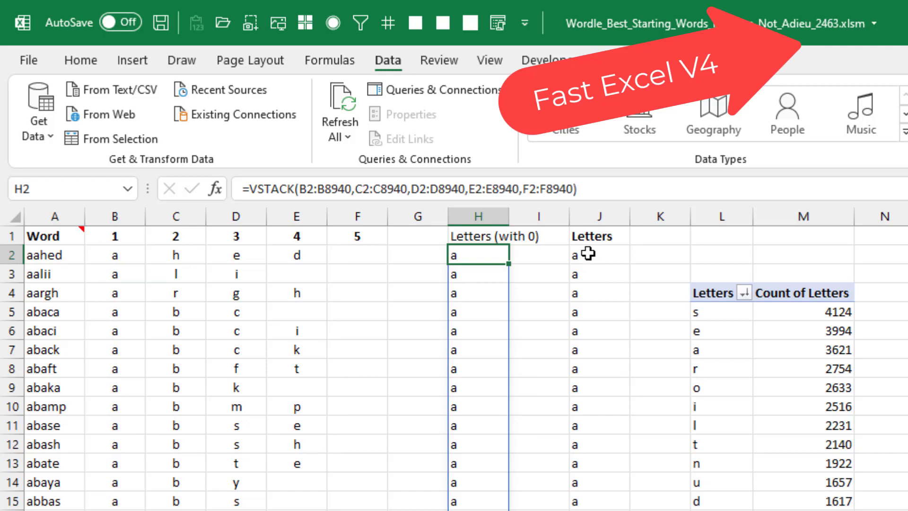
Inspect J2's =FILTER(H2#,H2#<>0) formula that lists the letters without zeros.
{"action": "left_click", "coordinate": [599, 254]}
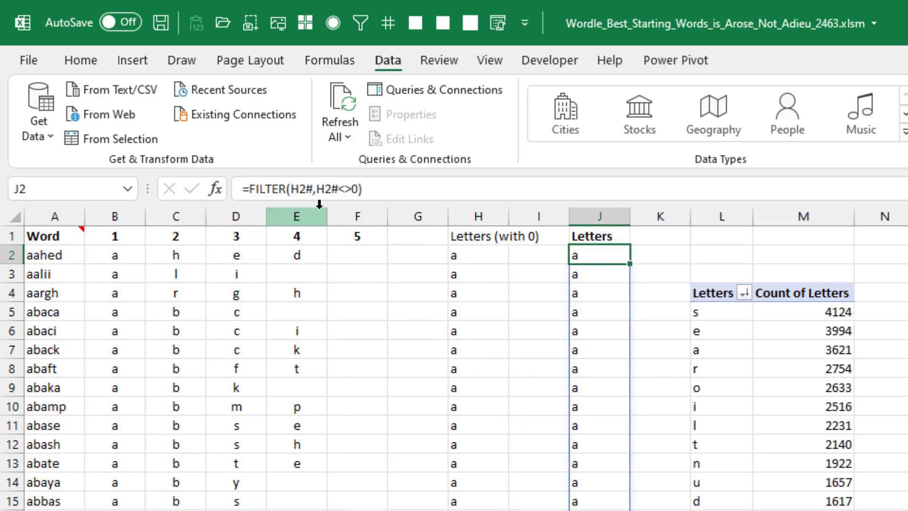
{"action": "mouse_move", "coordinate": [318, 226]}
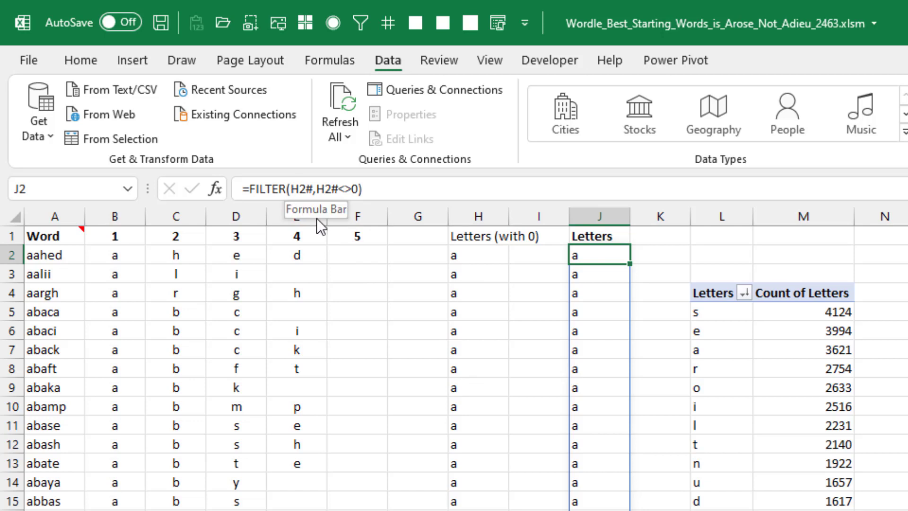
{"action": "mouse_move", "coordinate": [369, 229]}
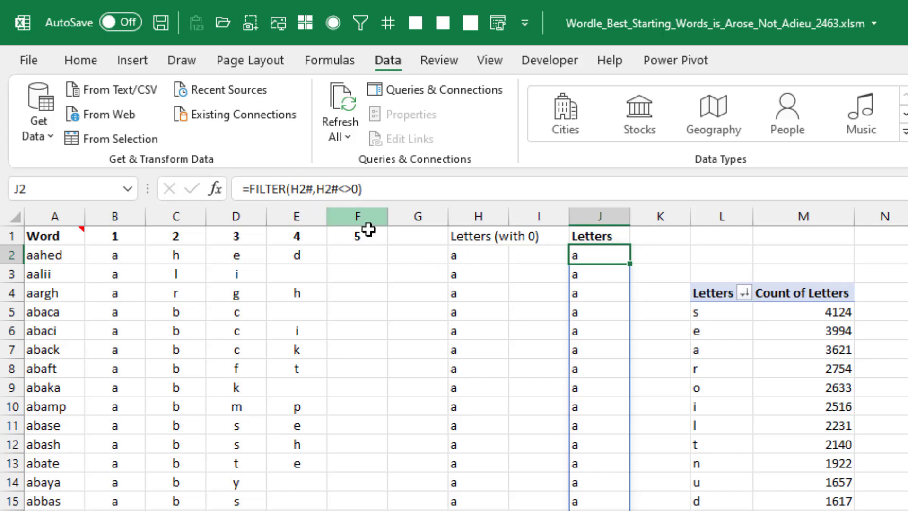
{"action": "mouse_move", "coordinate": [509, 418]}
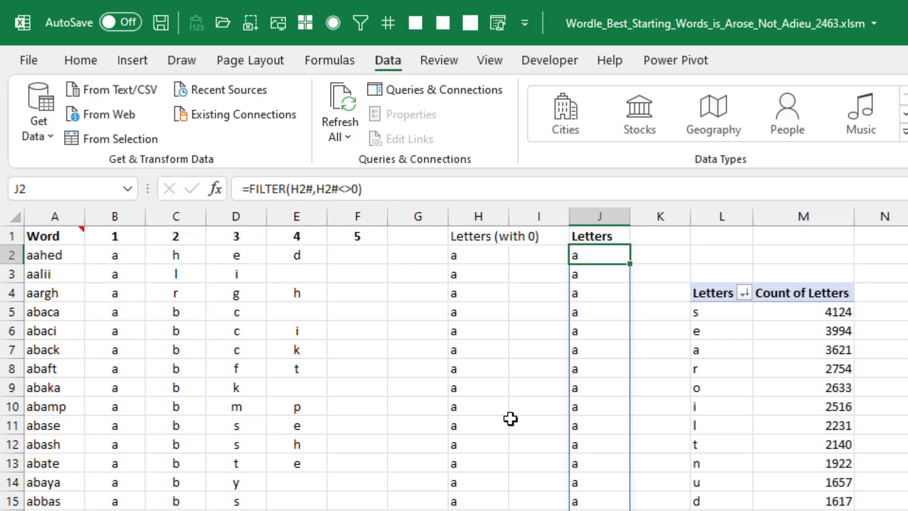
{"action": "left_click", "coordinate": [721, 311]}
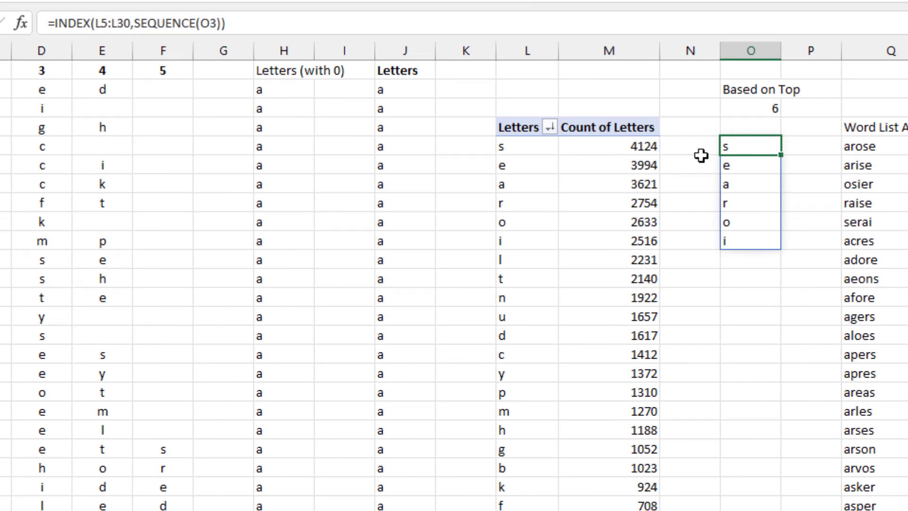
{"action": "mouse_move", "coordinate": [514, 184]}
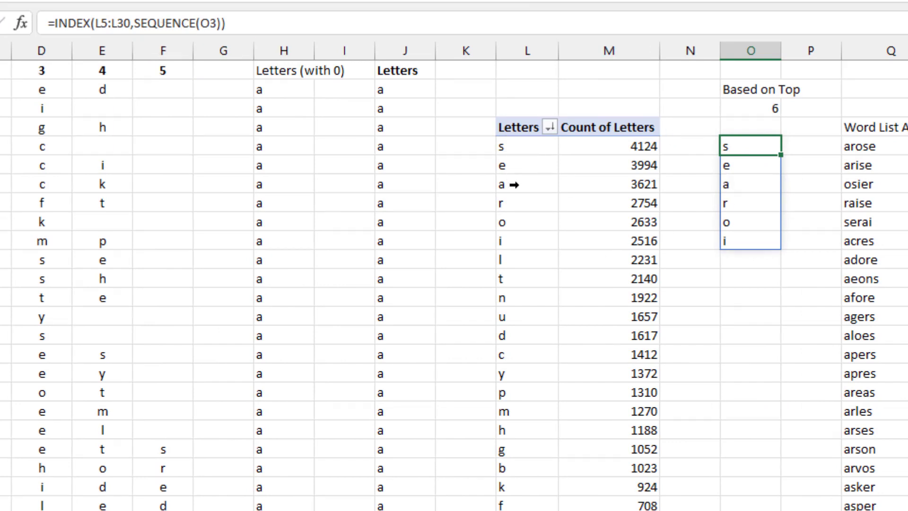
{"action": "mouse_move", "coordinate": [521, 246]}
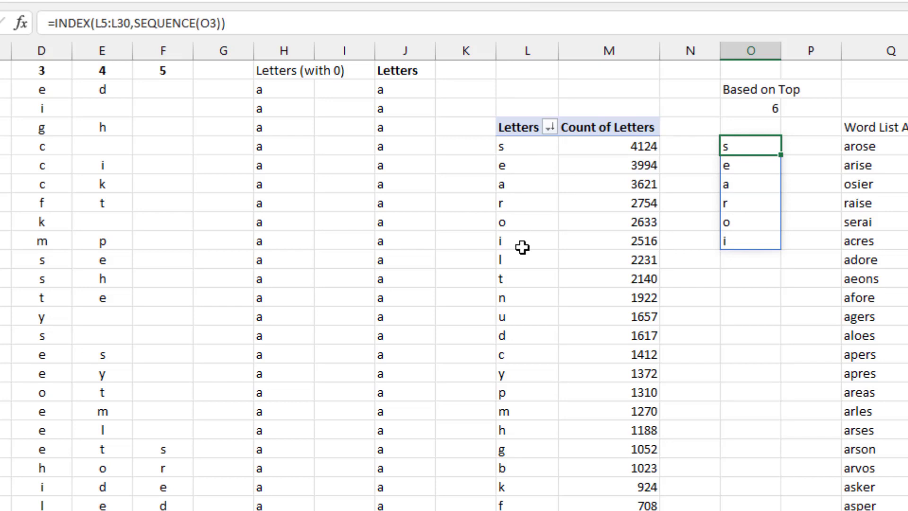
Select the top-letters area and scroll right toward the word-scoring columns.
{"action": "left_click", "coordinate": [810, 145]}
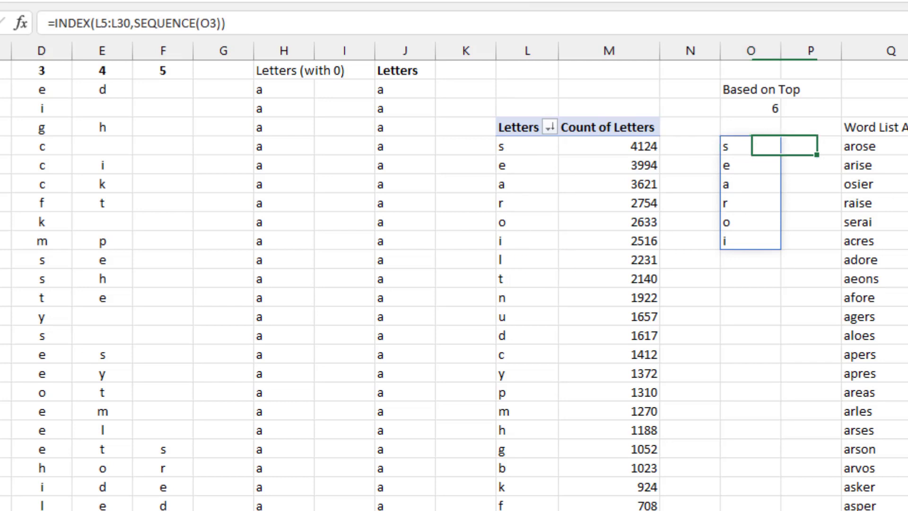
{"action": "scroll", "scroll_direction": "right", "scroll_amount": 3}
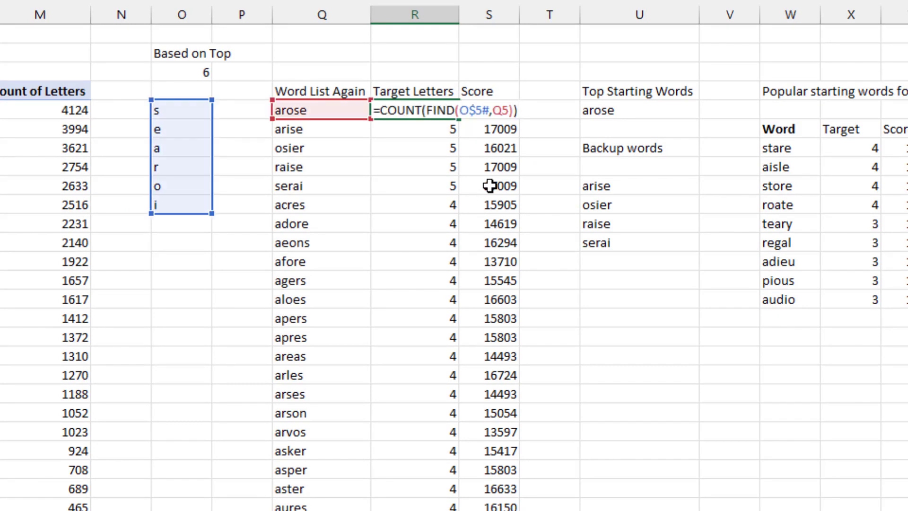
Enter =FIND($O$5#,Q5) in R5 to search 'arose' for the top letters.
{"action": "scroll", "scroll_direction": "down", "scroll_amount": 3}
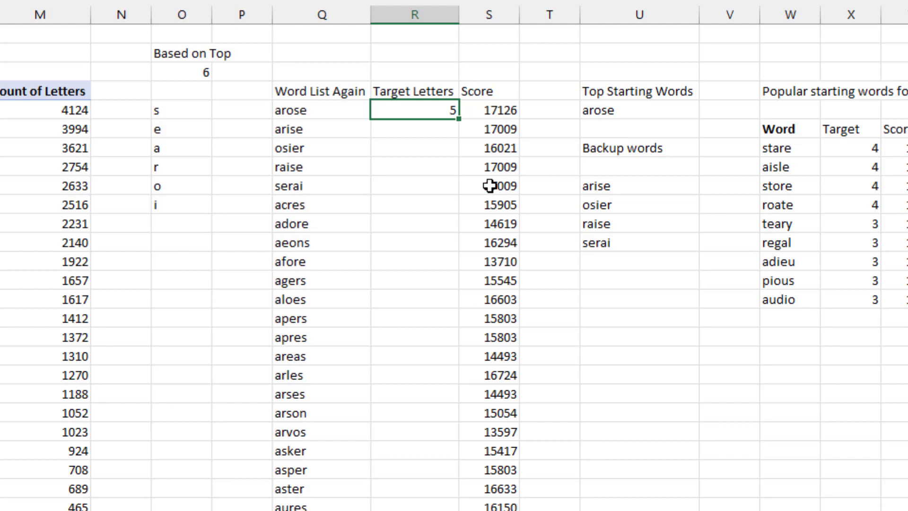
{"action": "type", "text": "=find("}
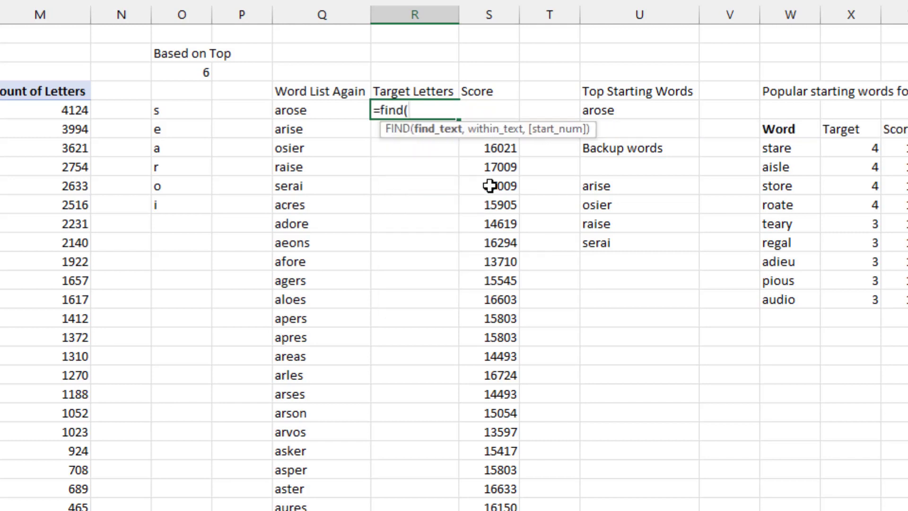
{"action": "left_click", "coordinate": [182, 110]}
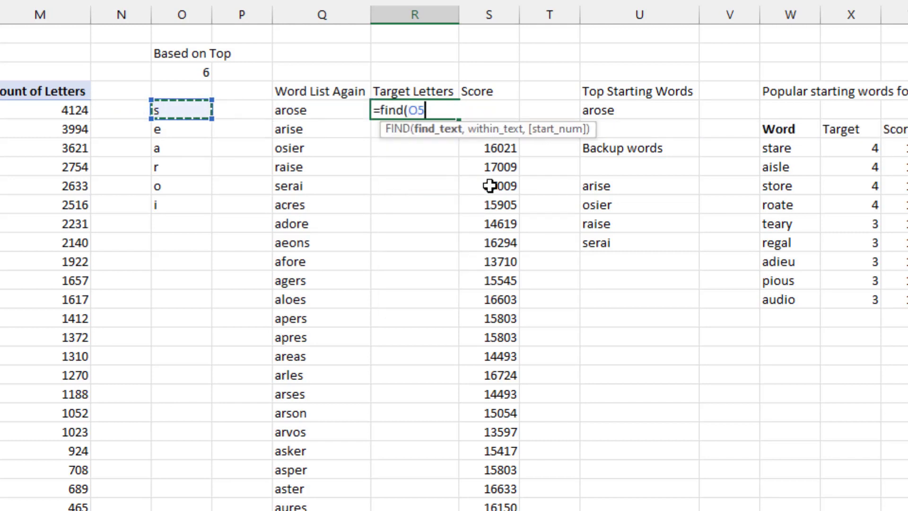
{"action": "type", "text": "#"}
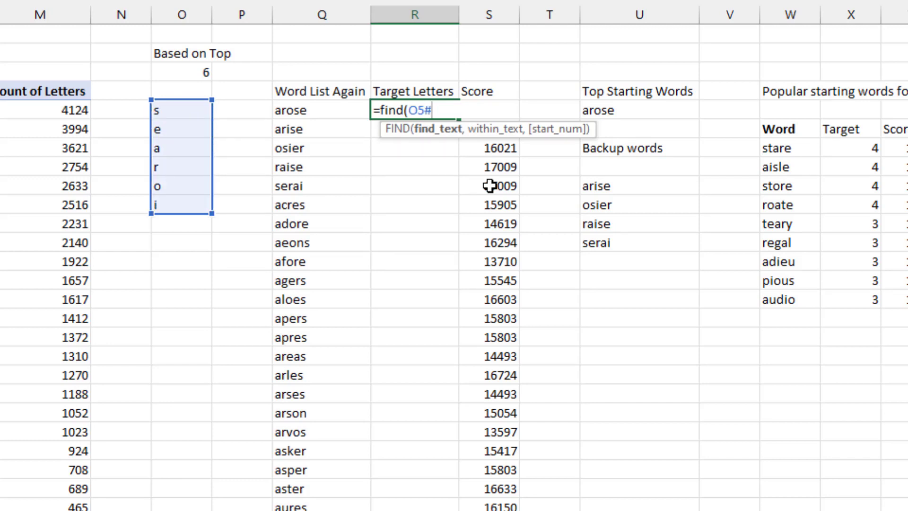
{"action": "key", "text": "F4"}
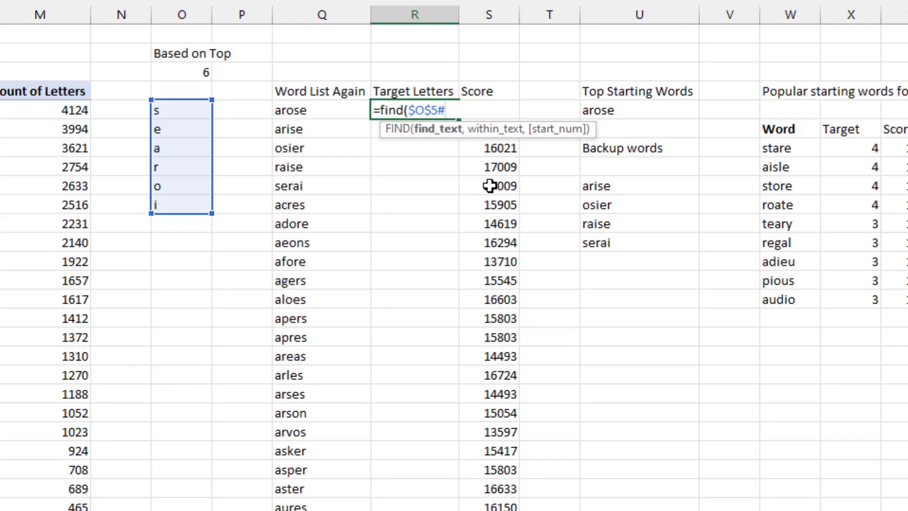
{"action": "left_click", "coordinate": [322, 110]}
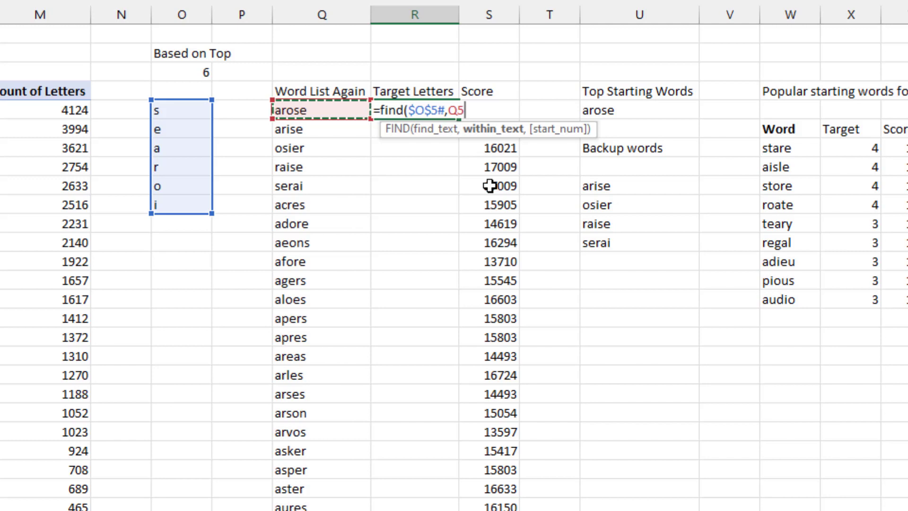
{"action": "type", "text": ")"}
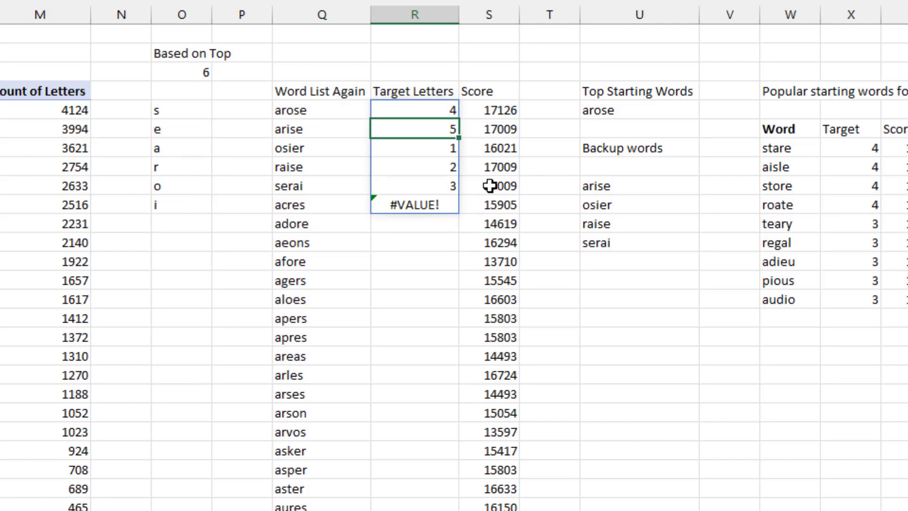
Check the #VALUE! result, then select the top-letters count and arose's target-letter cell.
{"action": "left_click", "coordinate": [414, 204]}
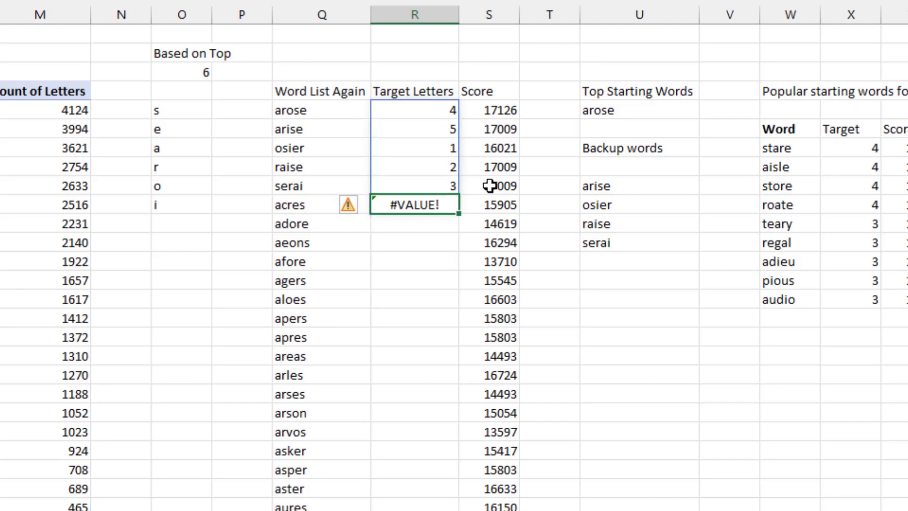
{"action": "mouse_move", "coordinate": [311, 229]}
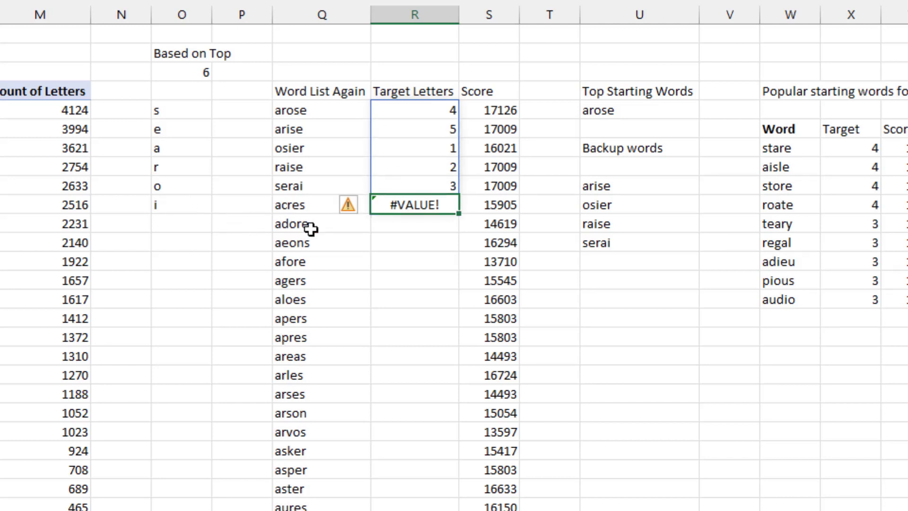
{"action": "mouse_move", "coordinate": [370, 137]}
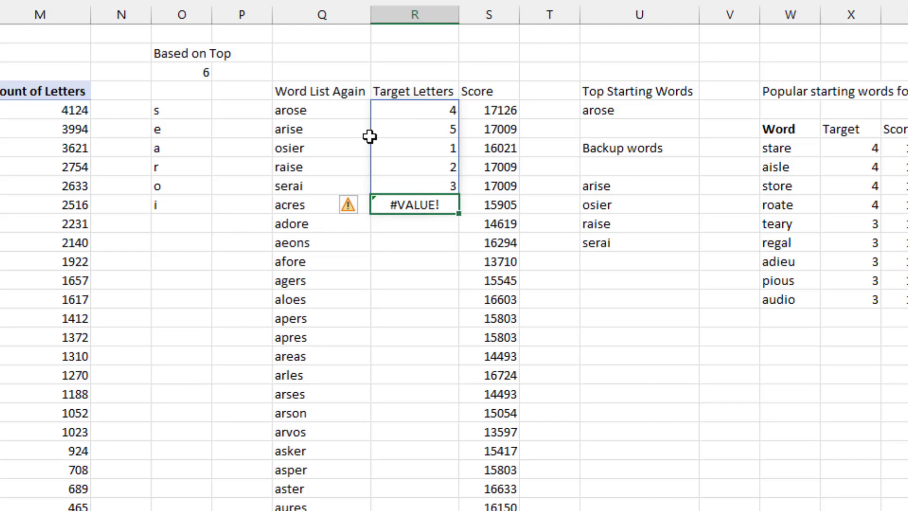
{"action": "left_click", "coordinate": [181, 72]}
{"action": "type", "text": "7"}
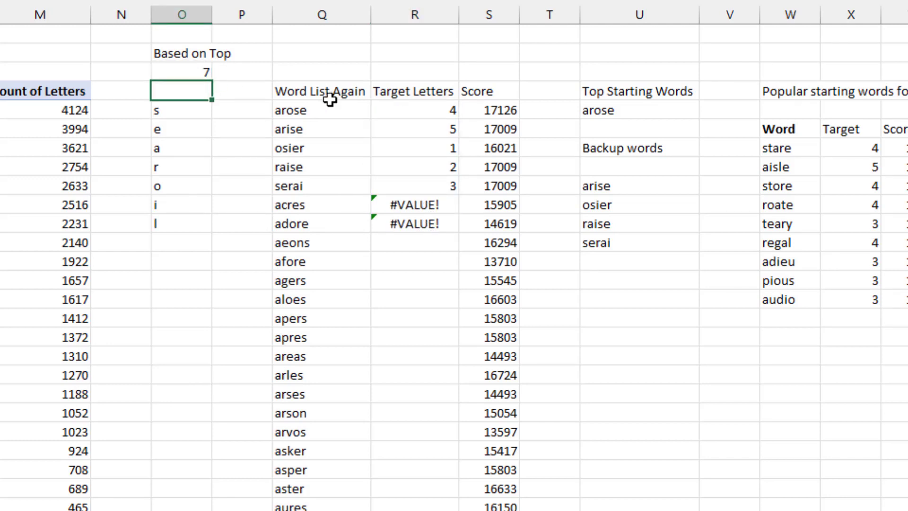
{"action": "left_click", "coordinate": [181, 72]}
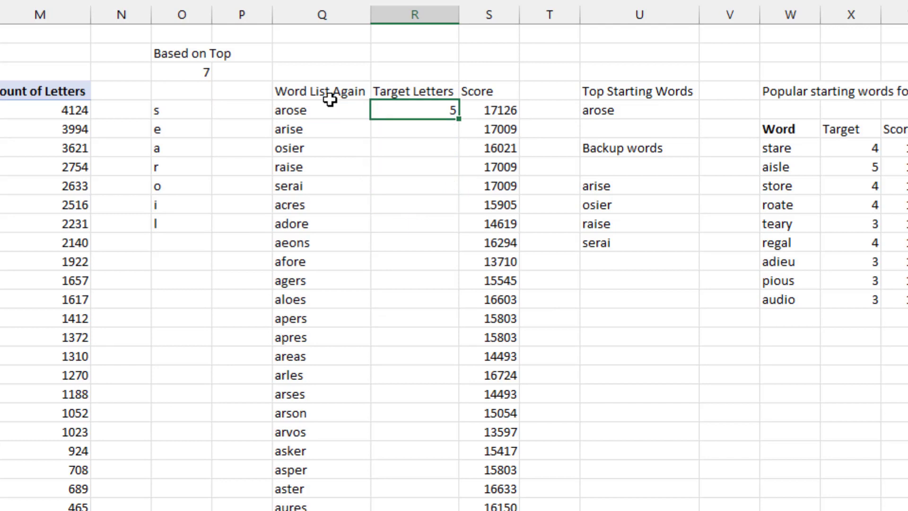
{"action": "mouse_move", "coordinate": [462, 130]}
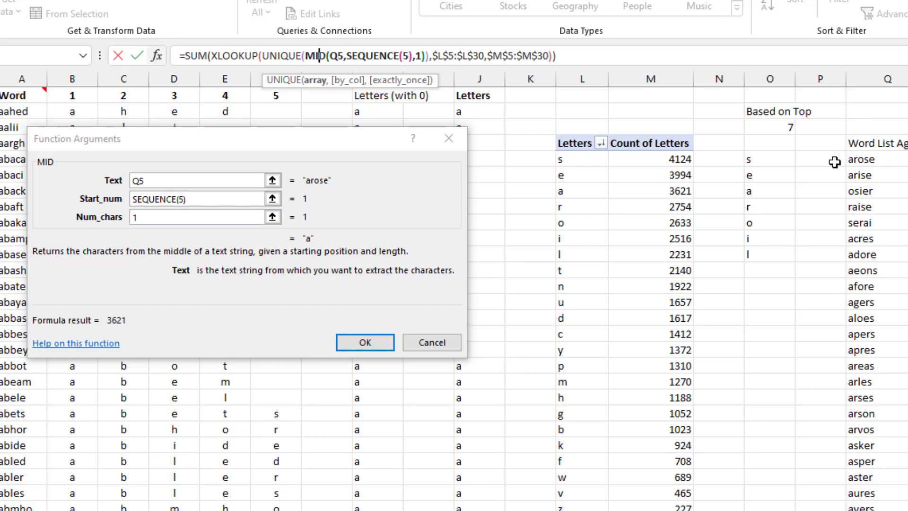
{"action": "mouse_move", "coordinate": [374, 56]}
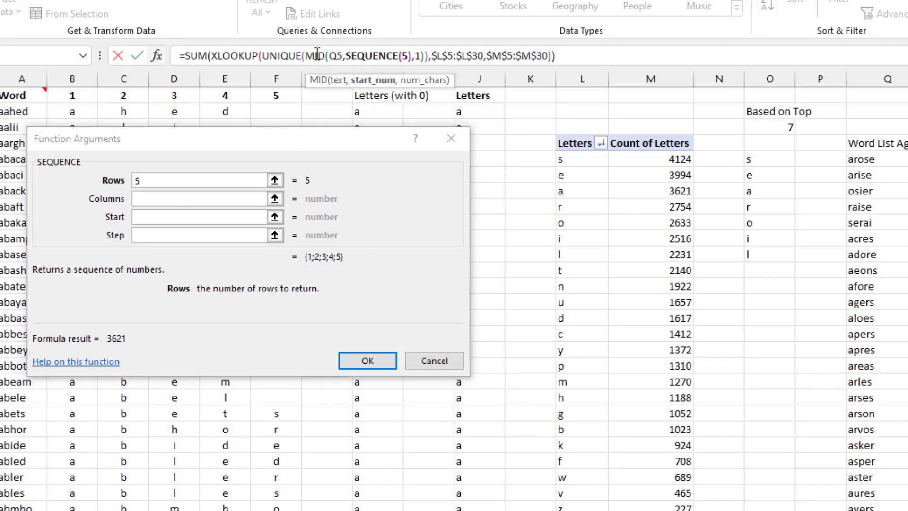
{"action": "left_click", "coordinate": [315, 55]}
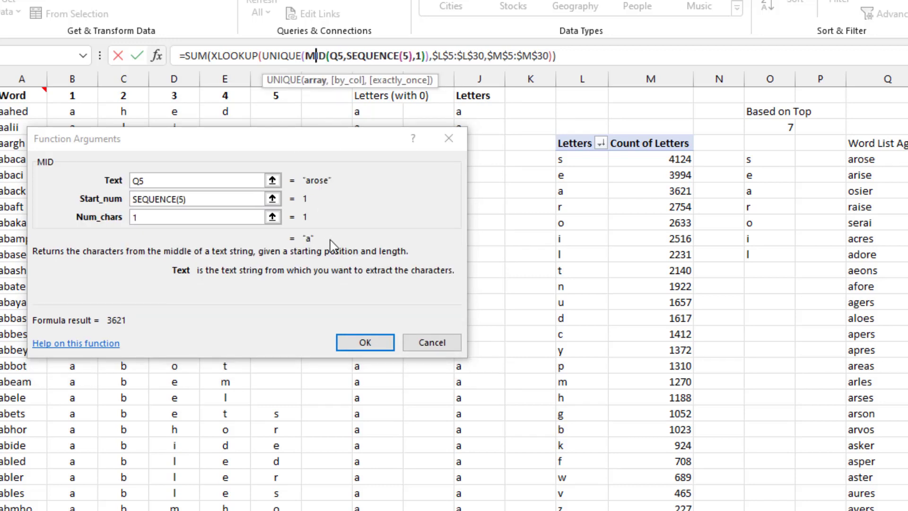
{"action": "left_click", "coordinate": [286, 54]}
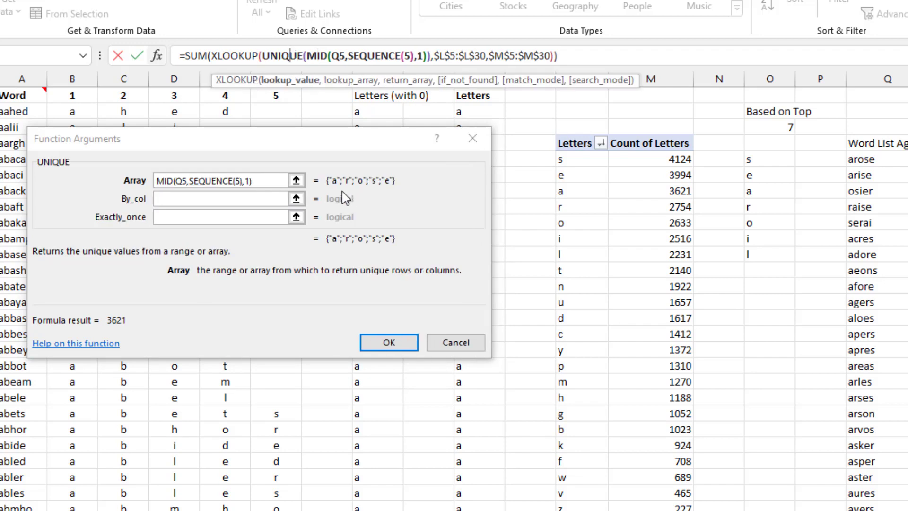
{"action": "mouse_move", "coordinate": [373, 204]}
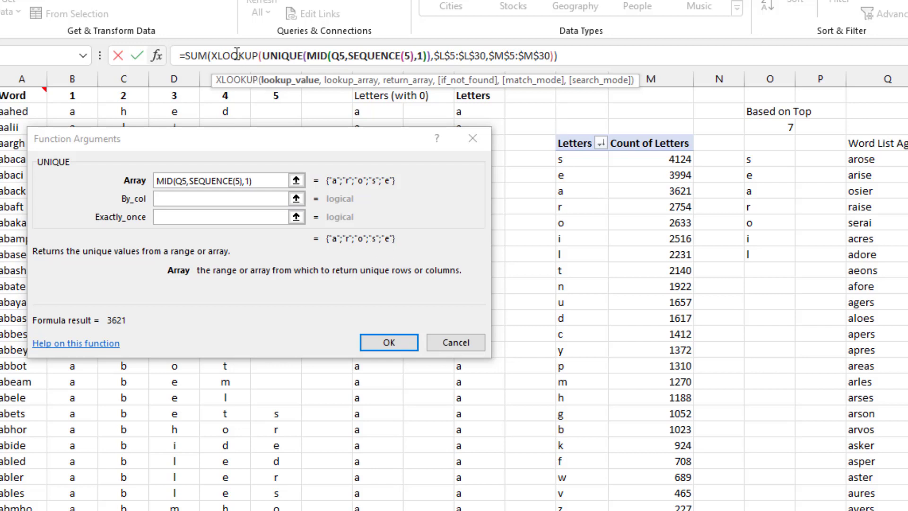
{"action": "left_click", "coordinate": [232, 56]}
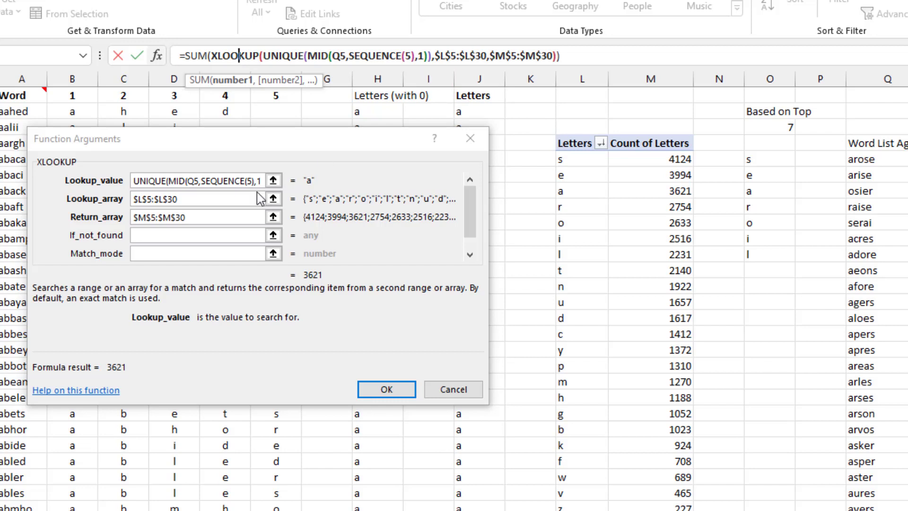
{"action": "mouse_move", "coordinate": [670, 163]}
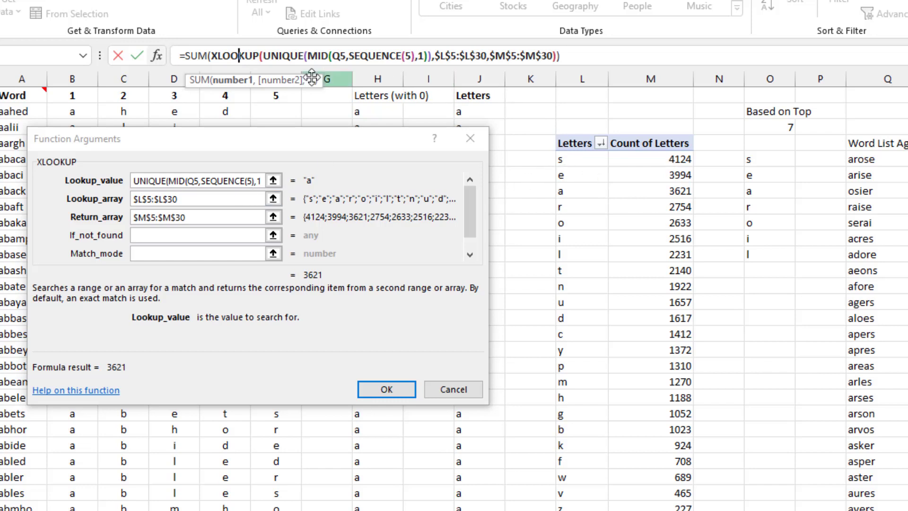
{"action": "left_click", "coordinate": [207, 55]}
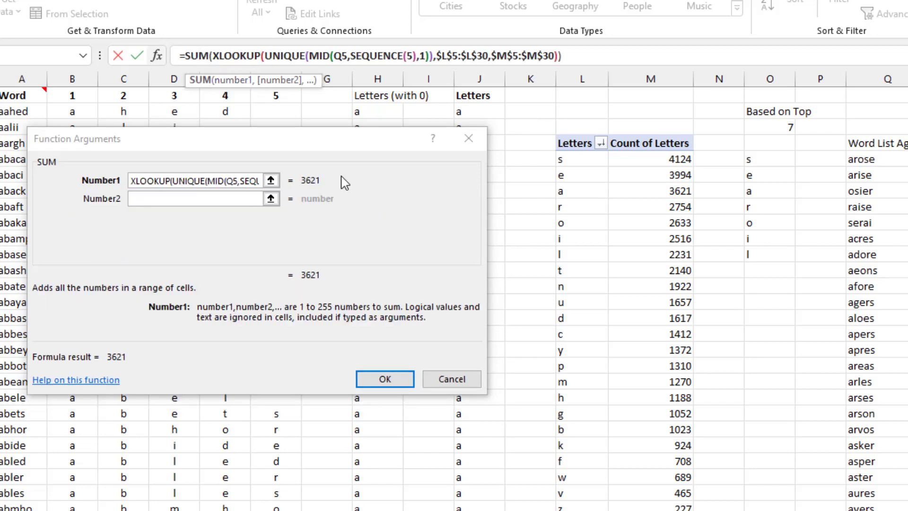
{"action": "mouse_move", "coordinate": [453, 368]}
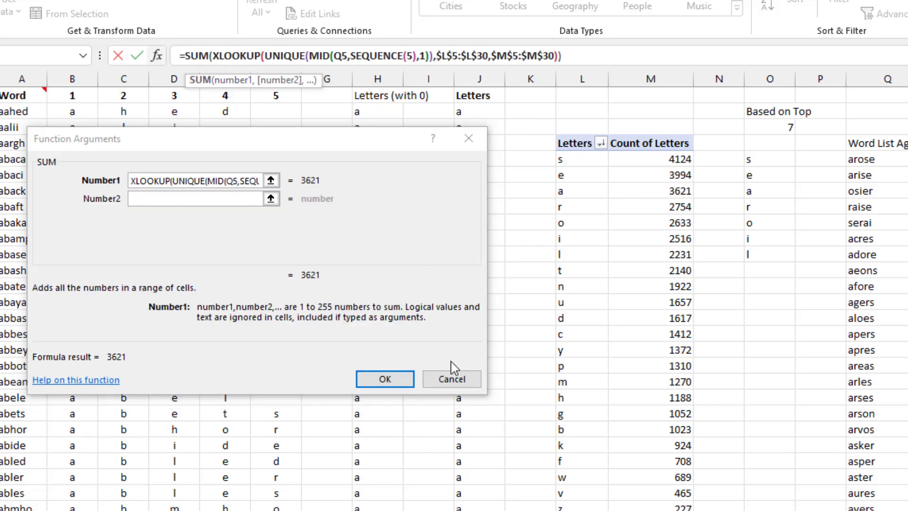
{"action": "left_click", "coordinate": [384, 379]}
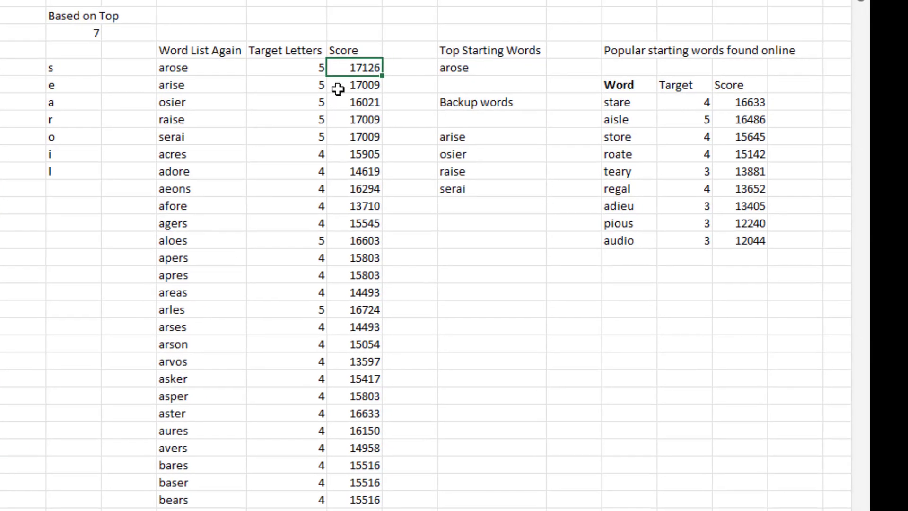
{"action": "scroll", "scroll_direction": "left", "scroll_amount": 3}
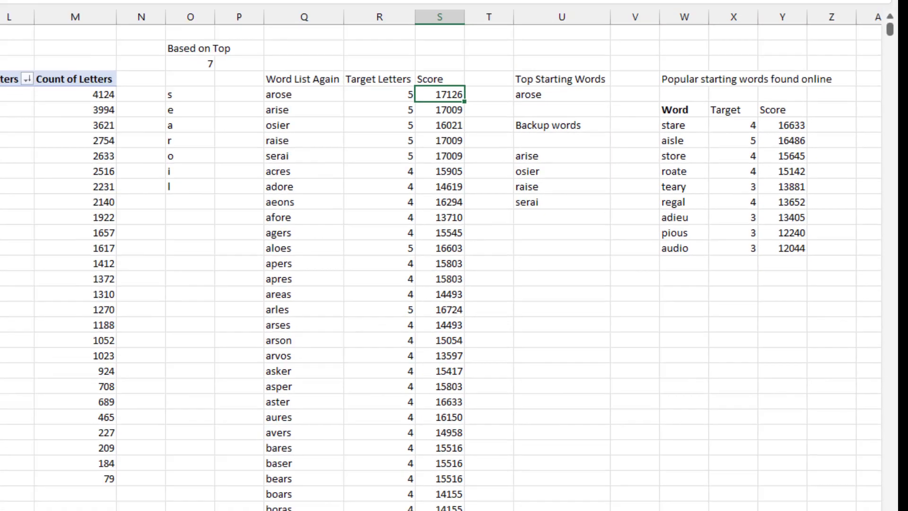